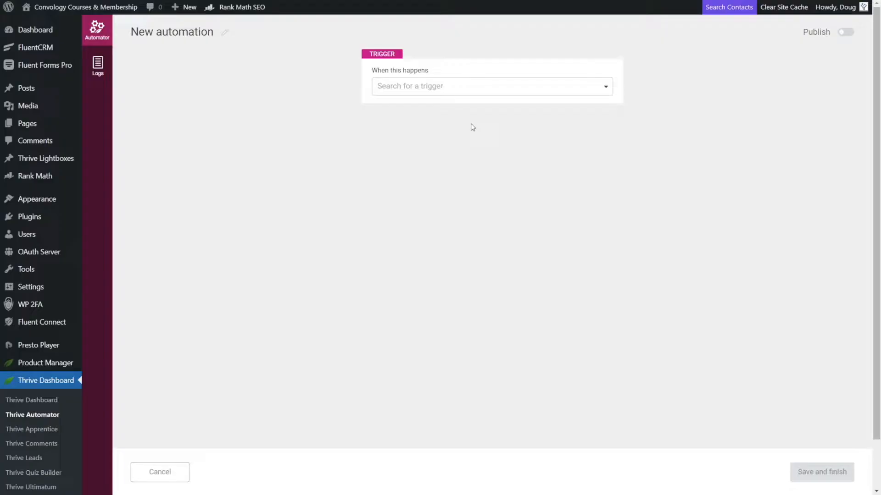
pyautogui.moveTo(466, 77)
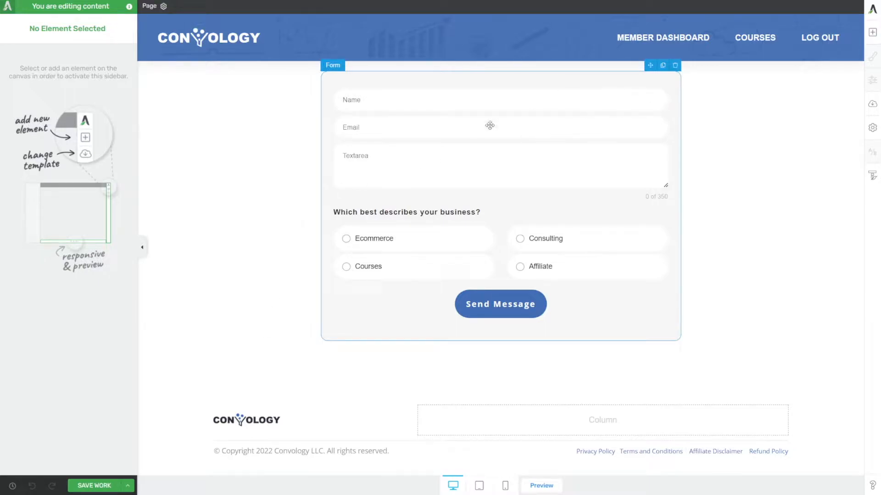
pyautogui.moveTo(507, 210)
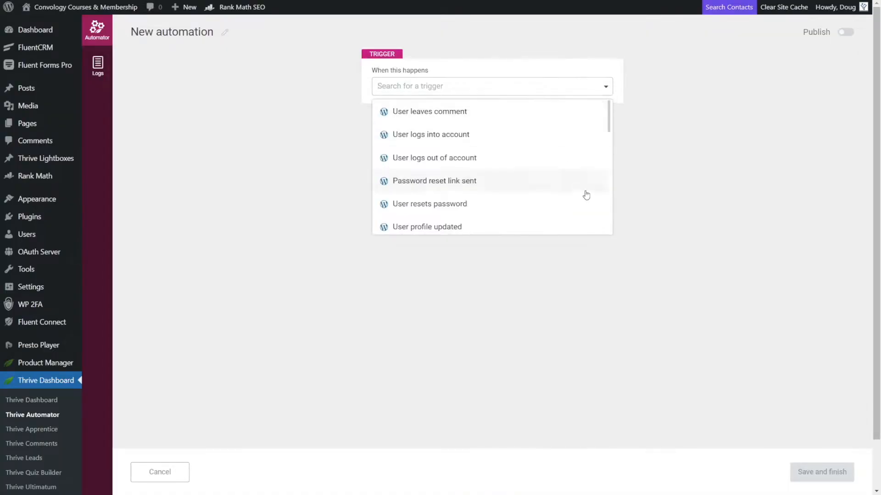
# Choose Form submit as the automation's trigger for the form-mapping-test form.
pyautogui.scroll(-3)
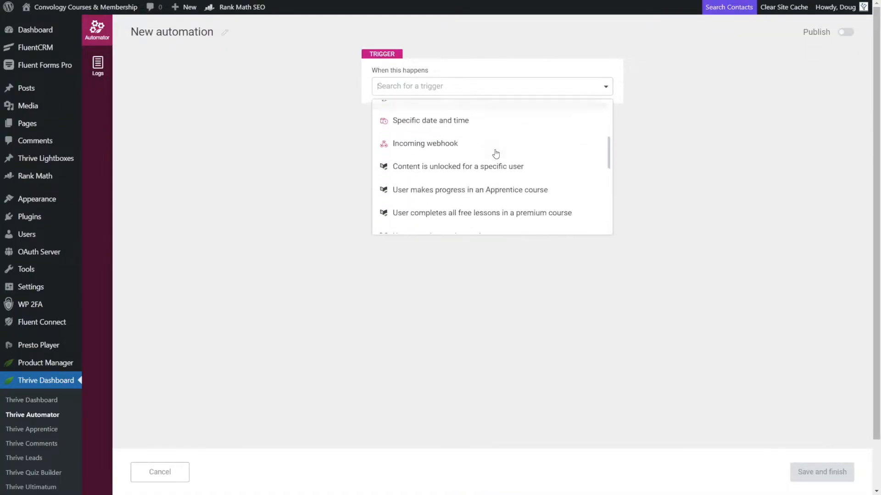
pyautogui.scroll(-3)
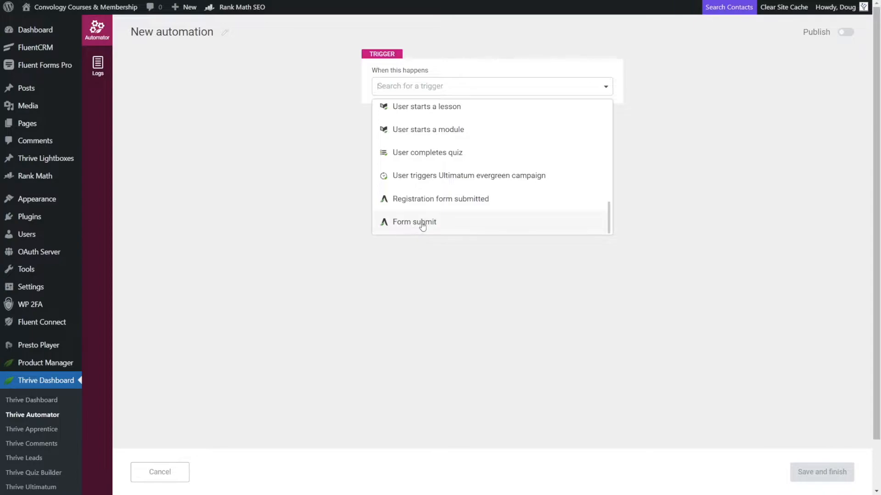
pyautogui.click(414, 222)
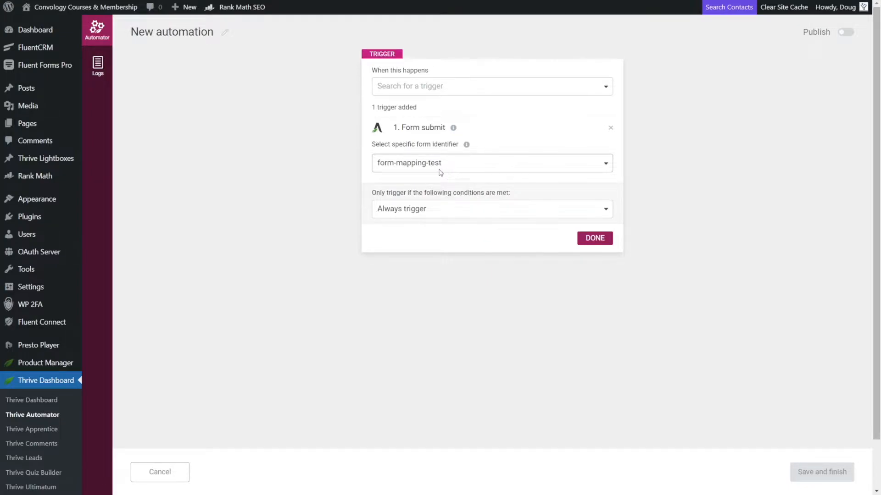
pyautogui.moveTo(538, 214)
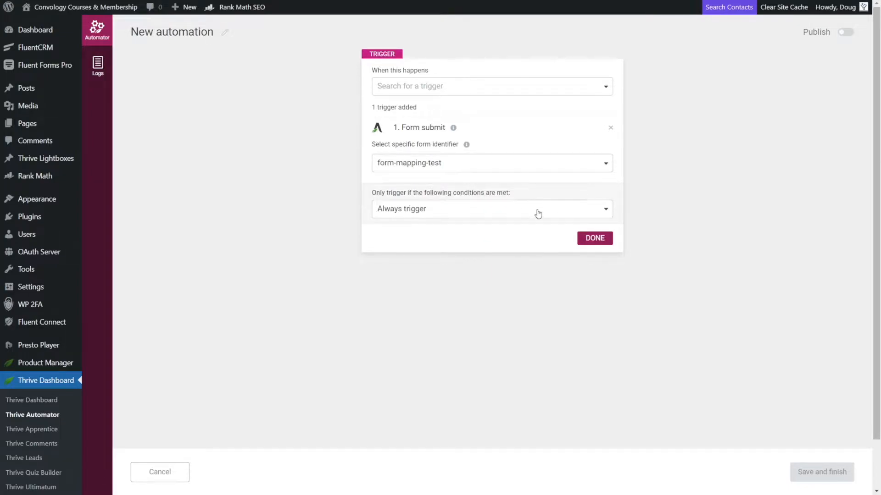
# Save the form submit trigger and start adding an action step after it.
pyautogui.click(594, 238)
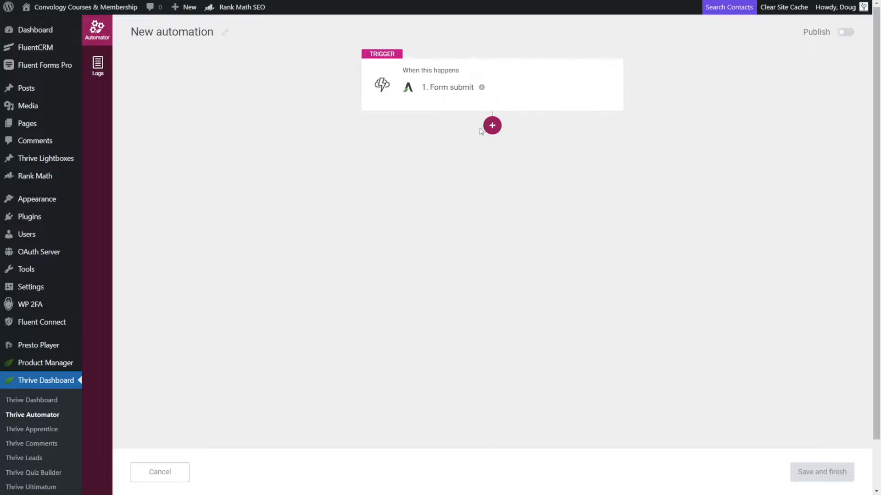
pyautogui.click(492, 126)
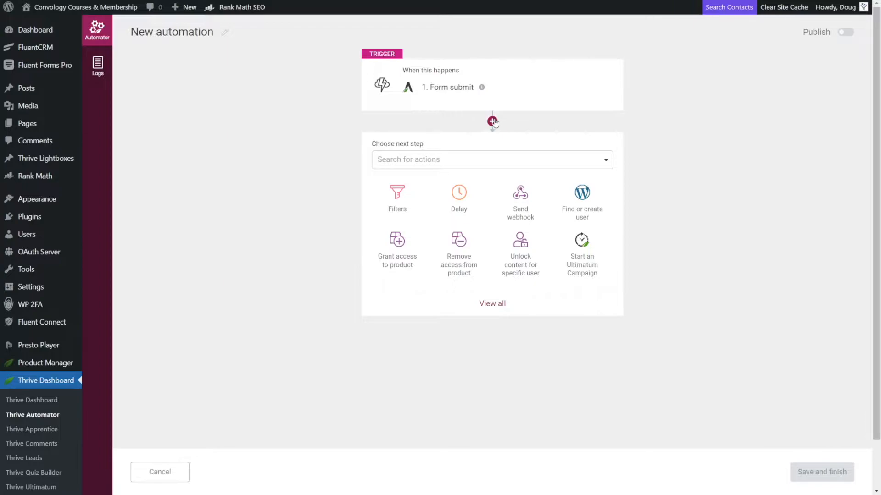
pyautogui.moveTo(450, 121)
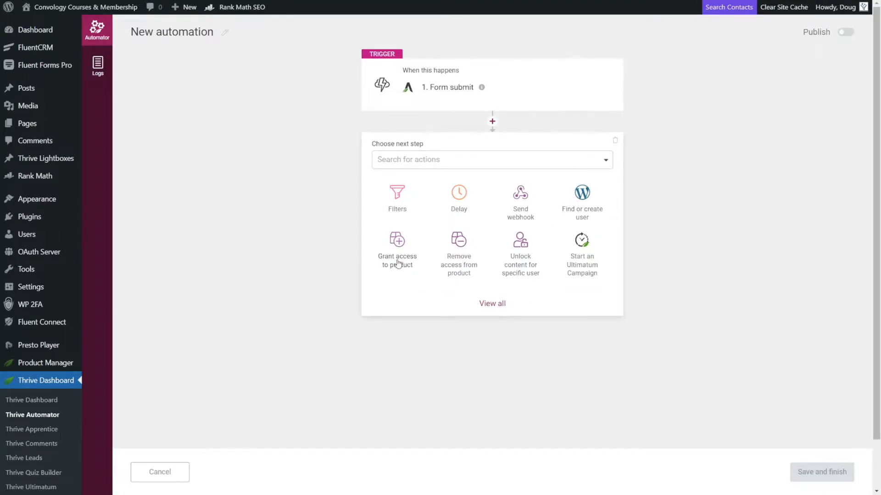
pyautogui.moveTo(426, 233)
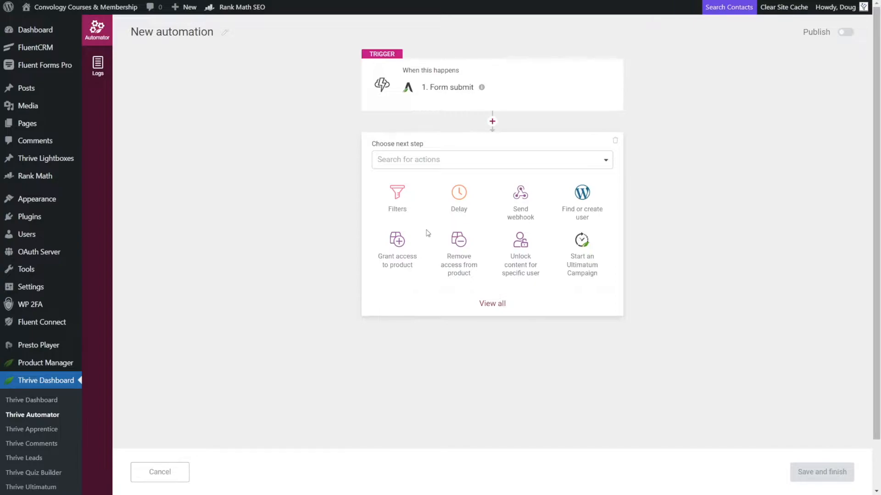
pyautogui.moveTo(505, 315)
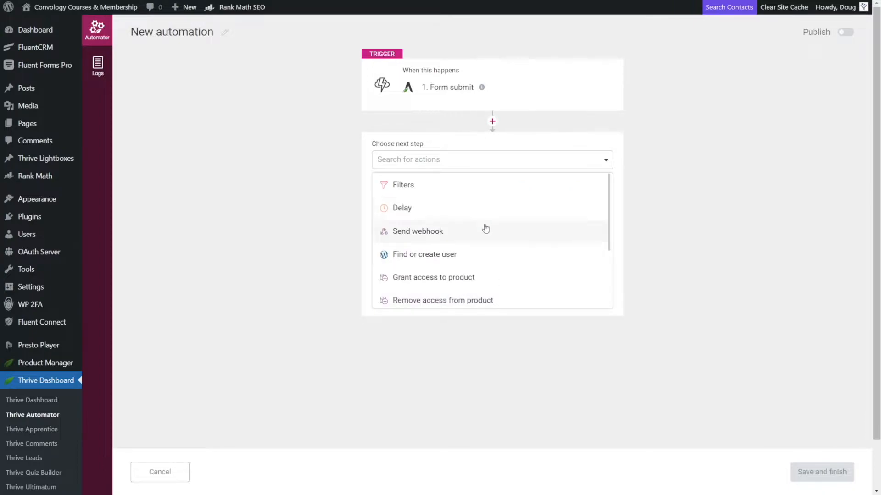
pyautogui.scroll(-3)
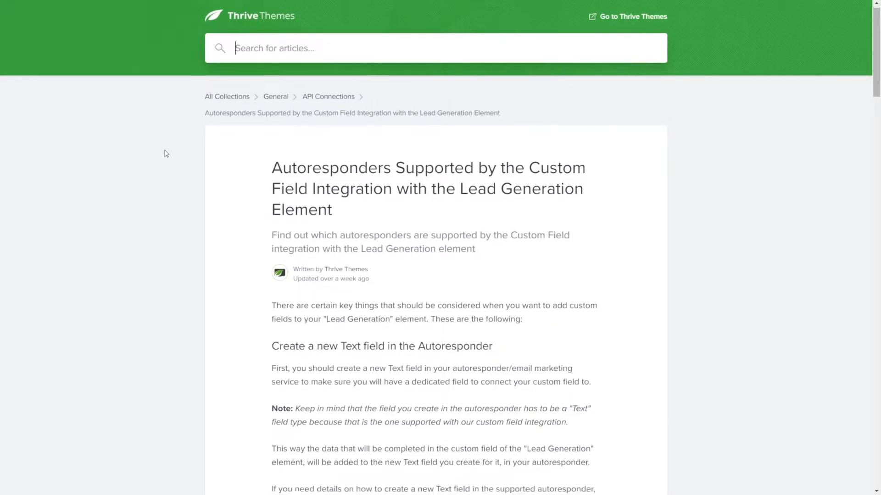
# Scroll the custom field integration article to its Add a Field guide links.
pyautogui.scroll(-3)
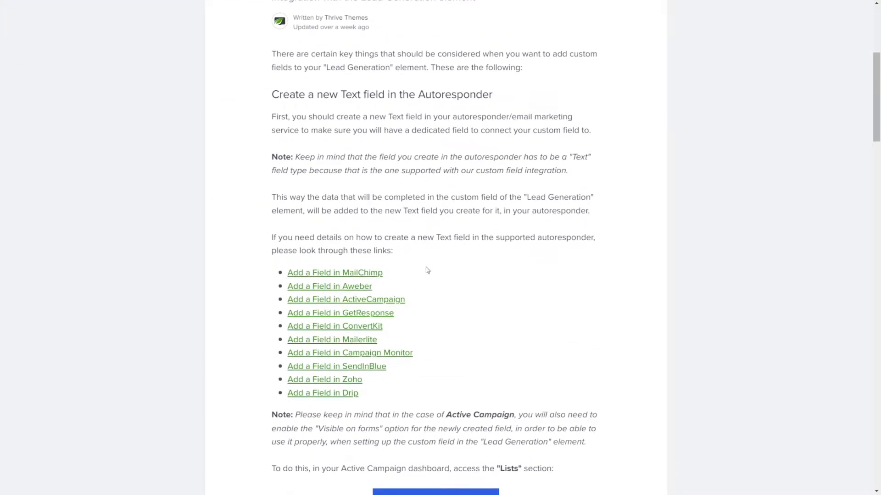
pyautogui.scroll(-3)
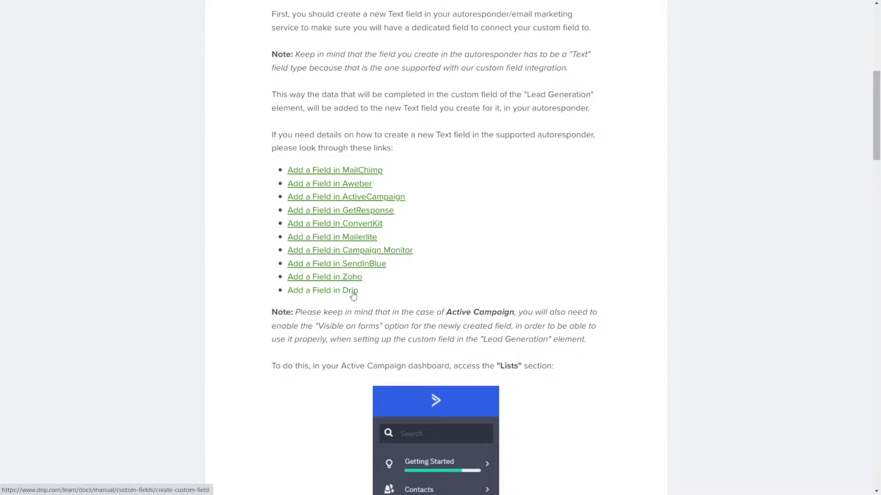
pyautogui.moveTo(412, 217)
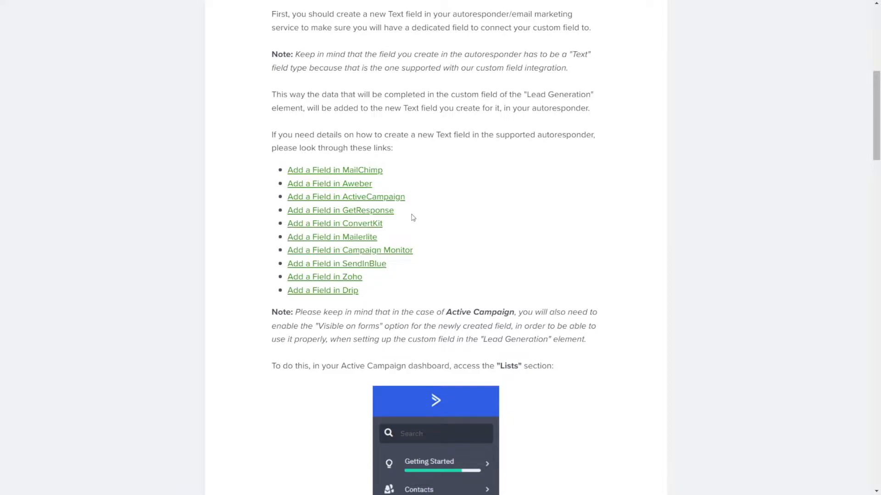
pyautogui.moveTo(393, 176)
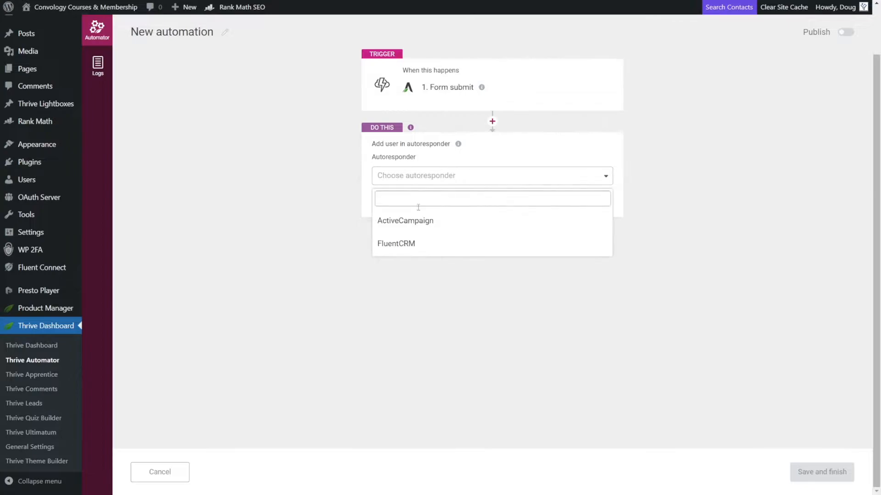
# Add submitters to ActiveCampaign's Master Contact List.
pyautogui.click(405, 220)
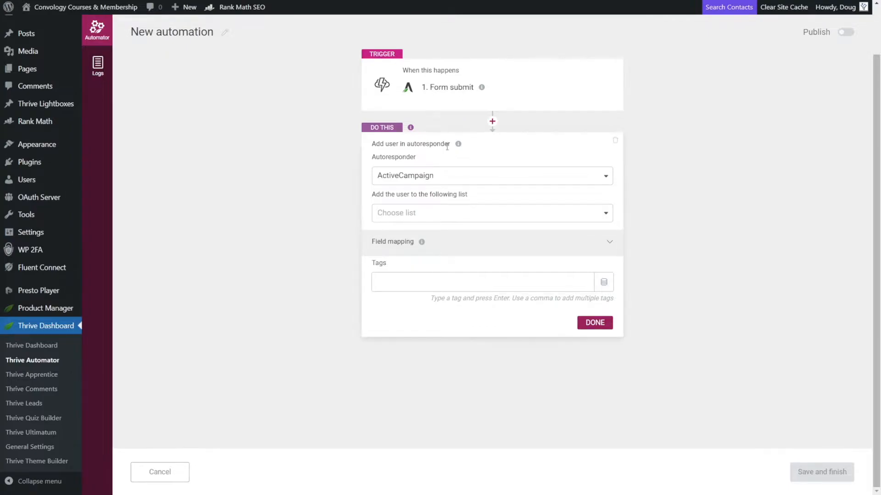
pyautogui.click(491, 212)
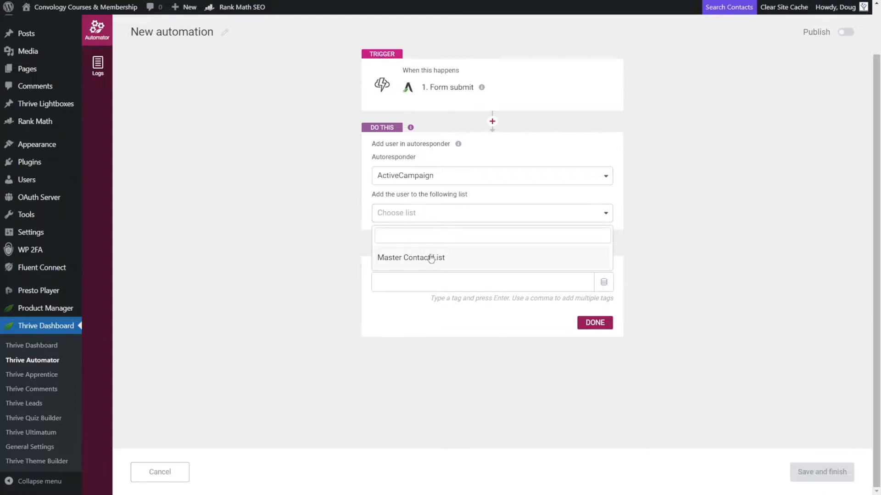
pyautogui.click(410, 257)
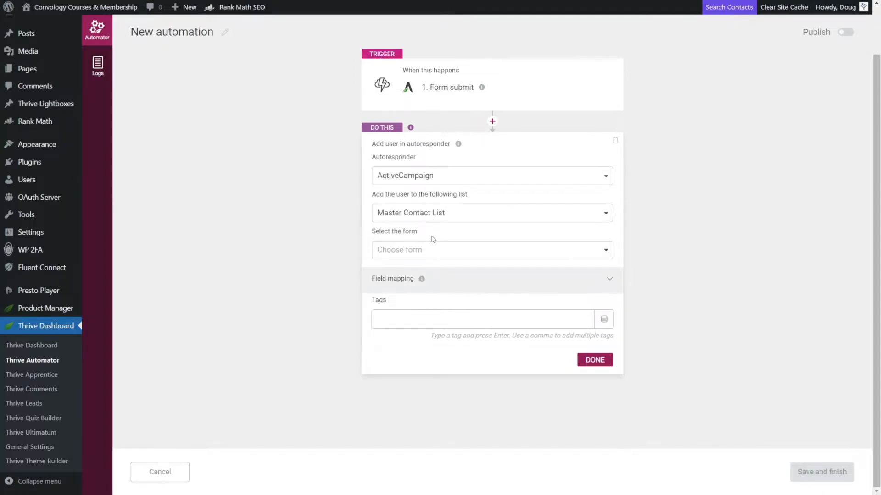
pyautogui.moveTo(422, 279)
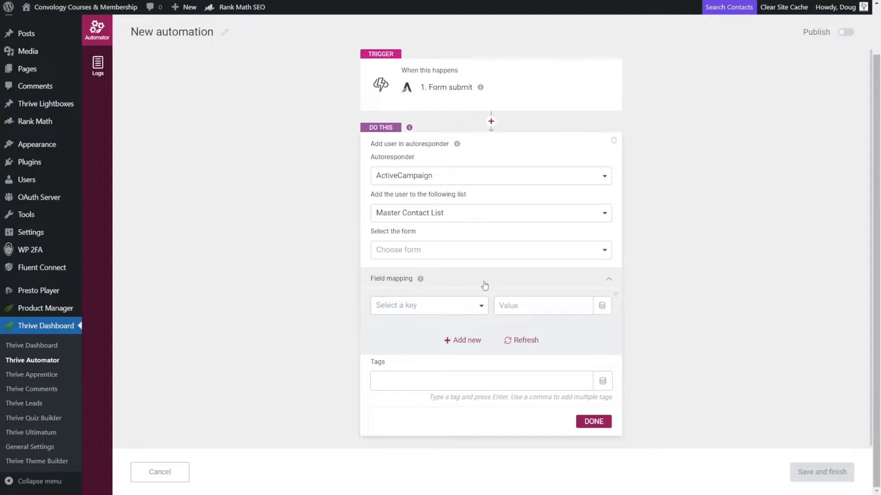
pyautogui.moveTo(481, 292)
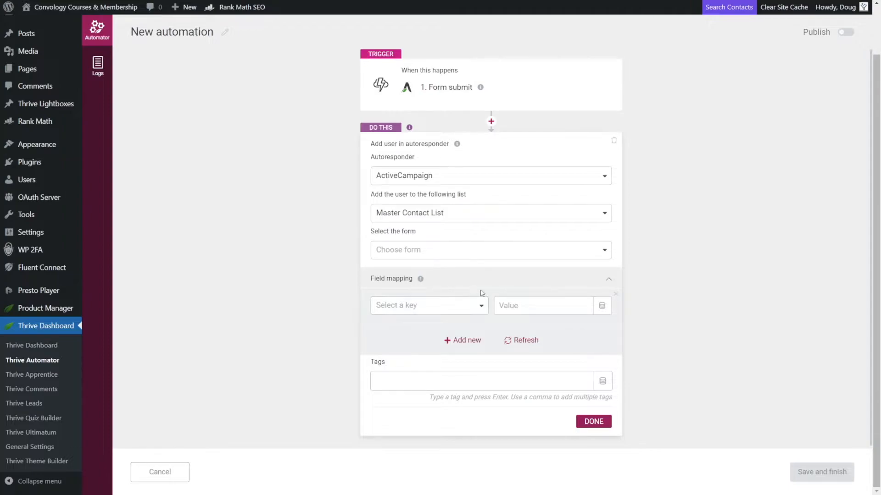
# Map the Business Type field to the form's mapping_radio_234 dynamic value.
pyautogui.click(428, 305)
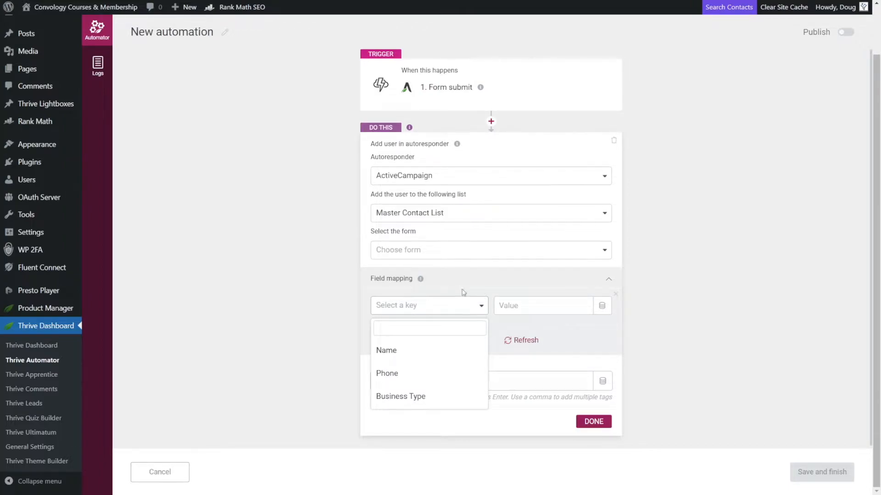
pyautogui.click(400, 396)
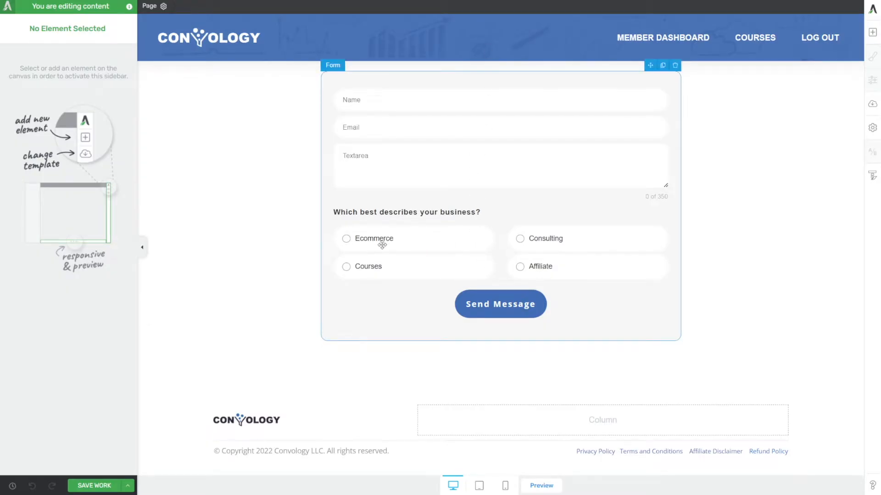
pyautogui.moveTo(379, 276)
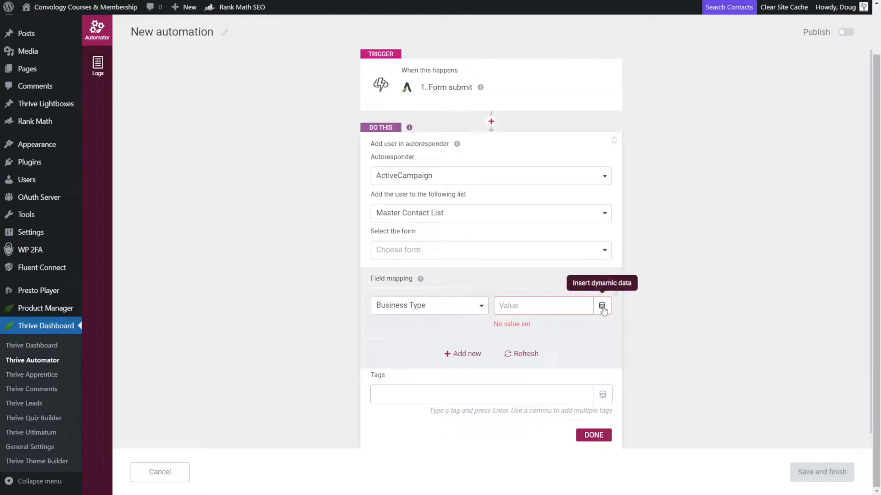
pyautogui.click(602, 306)
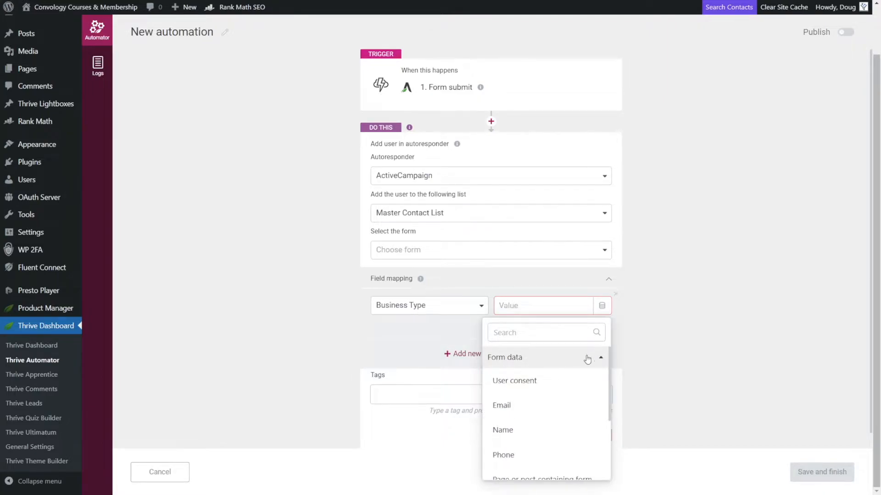
pyautogui.scroll(-3)
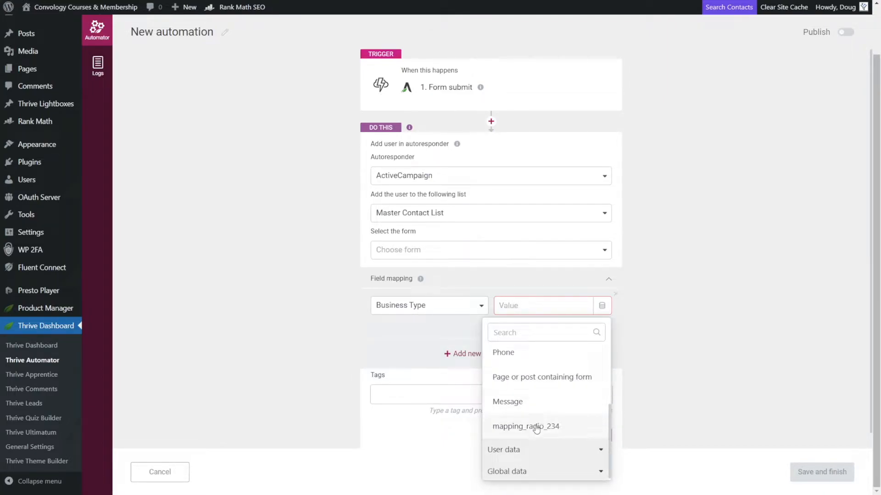
pyautogui.click(525, 426)
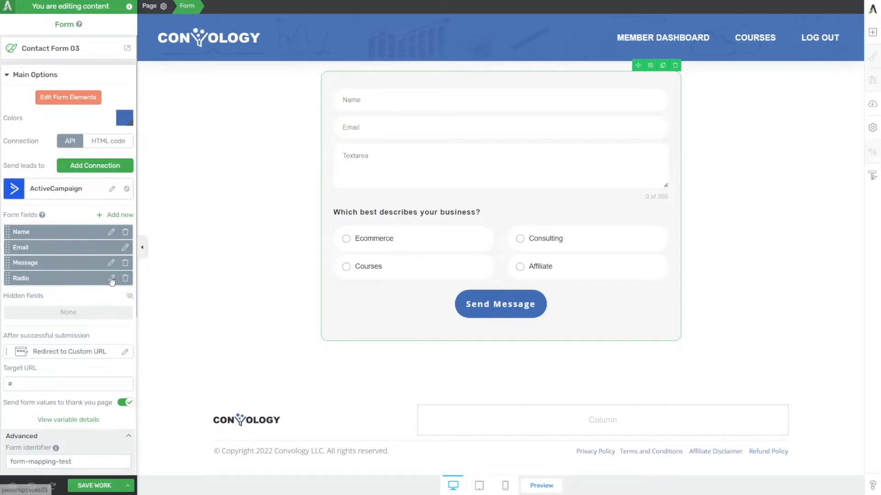
pyautogui.click(111, 280)
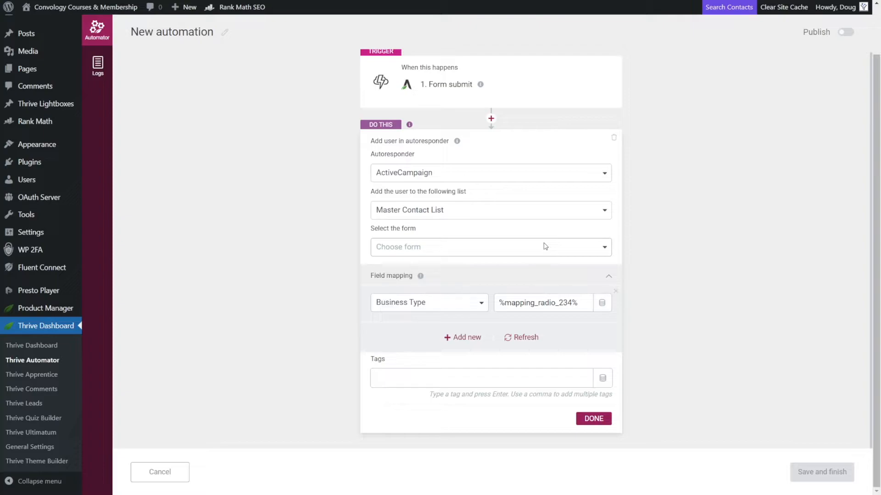
# Save the ActiveCampaign action and start adding a second action.
pyautogui.click(593, 418)
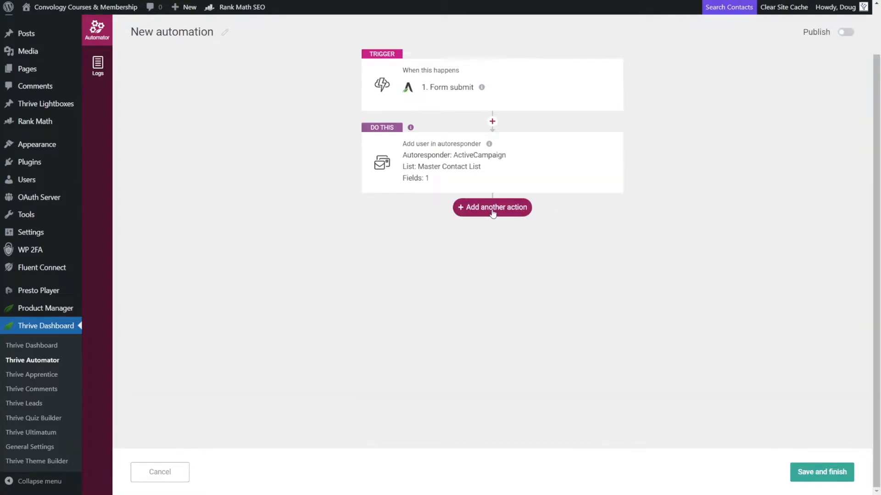
pyautogui.click(491, 207)
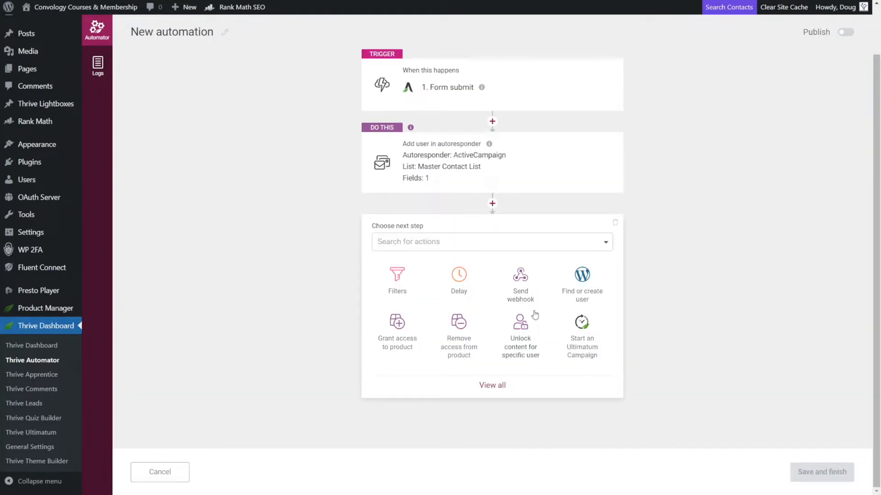
pyautogui.moveTo(523, 303)
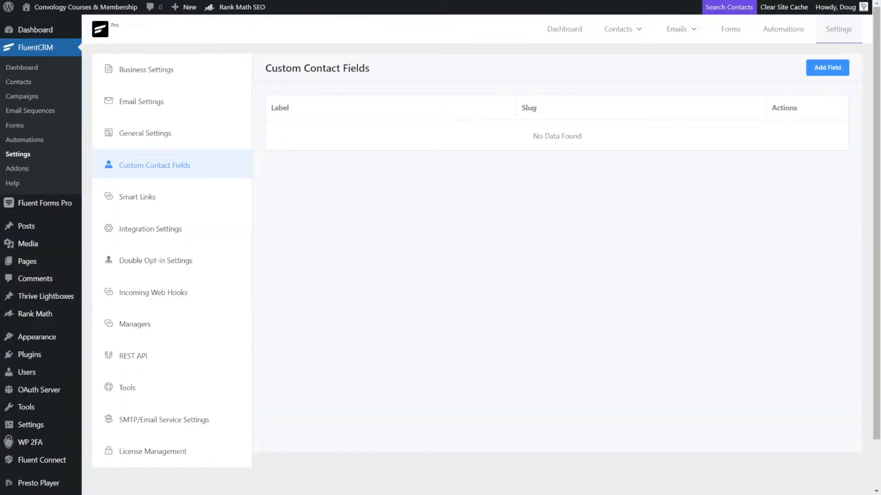
pyautogui.moveTo(827, 68)
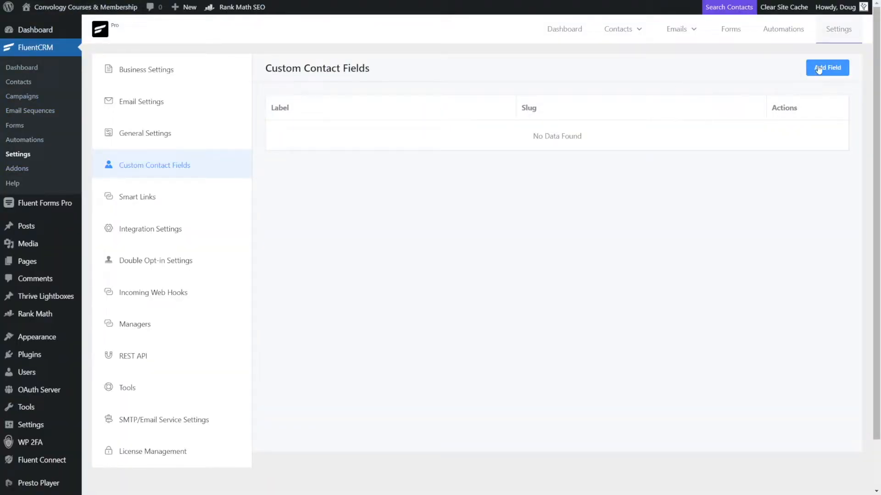
# Add a single-line-text custom contact field named Industry.
pyautogui.click(826, 68)
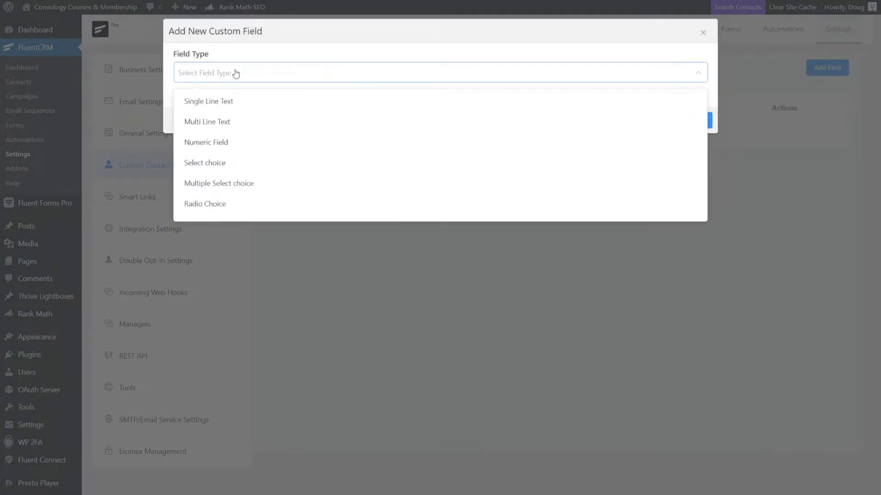
pyautogui.click(208, 101)
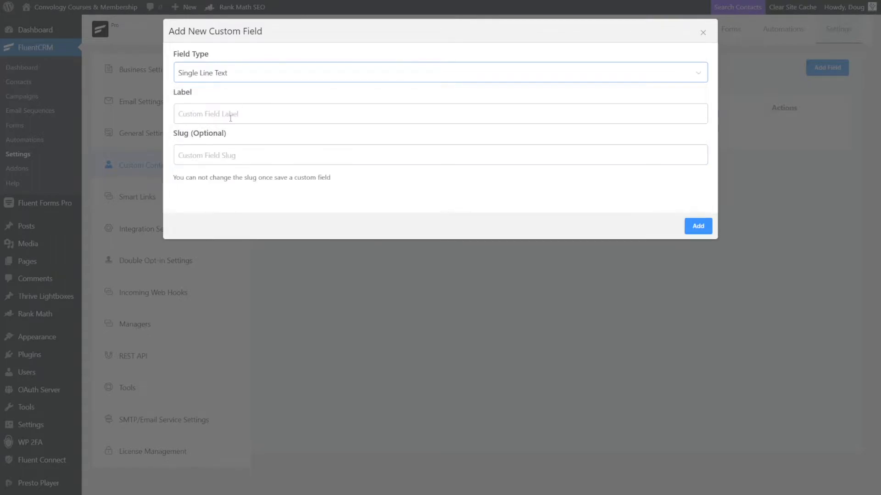
pyautogui.write('Industry')
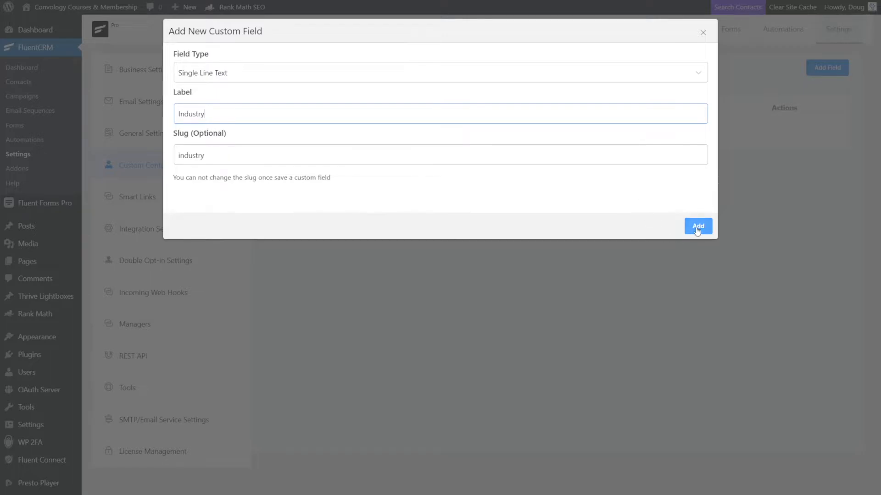
pyautogui.click(698, 226)
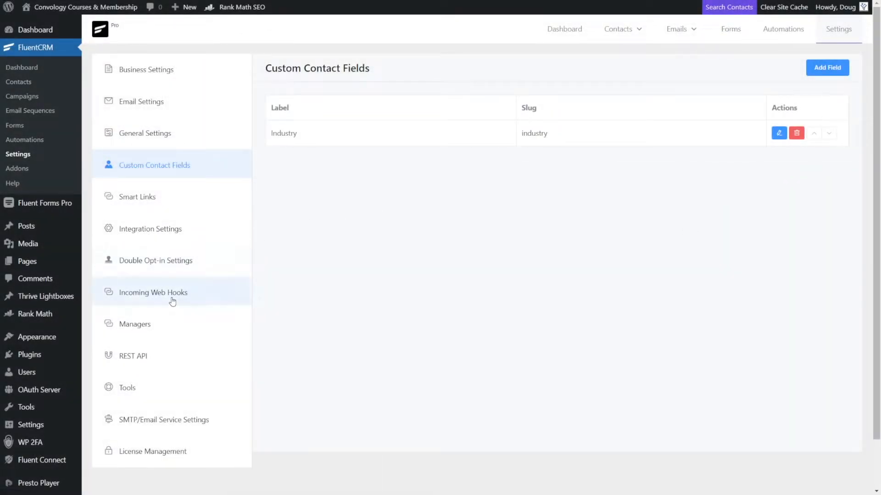
# Create the Industry demo incoming webhook subscribing contacts to Weekly Update and copy its URL.
pyautogui.click(153, 292)
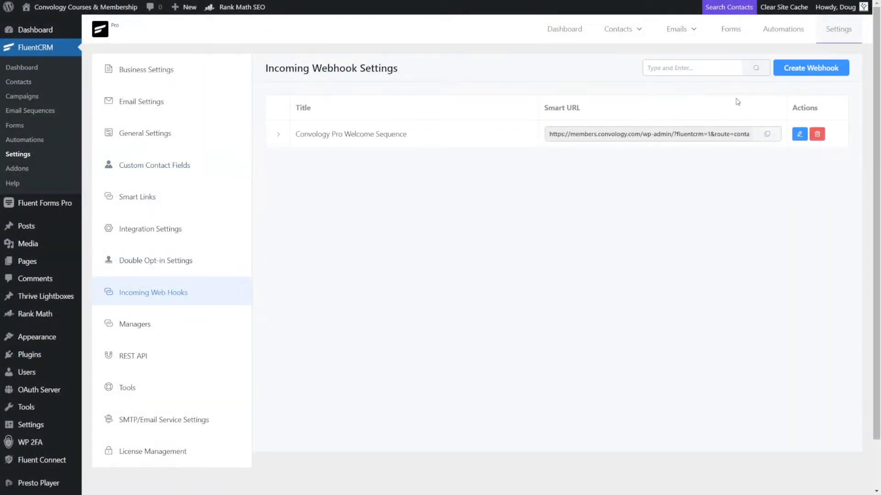
pyautogui.click(811, 68)
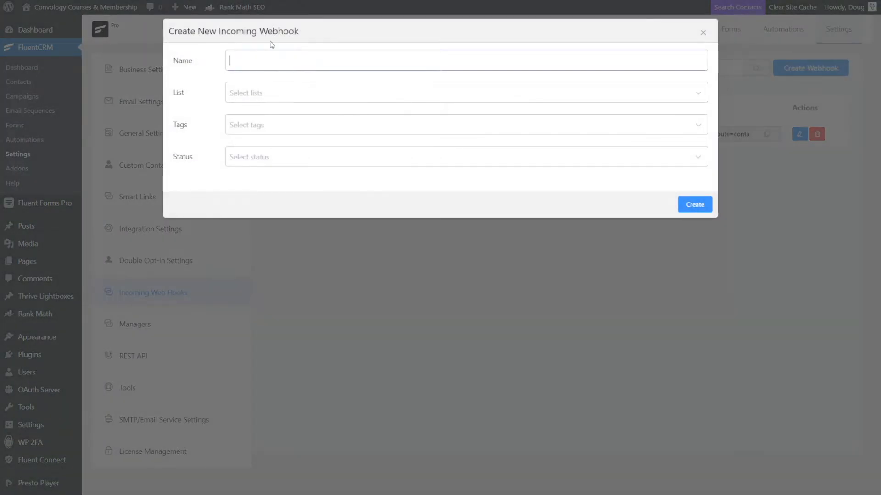
pyautogui.write('Industry demo')
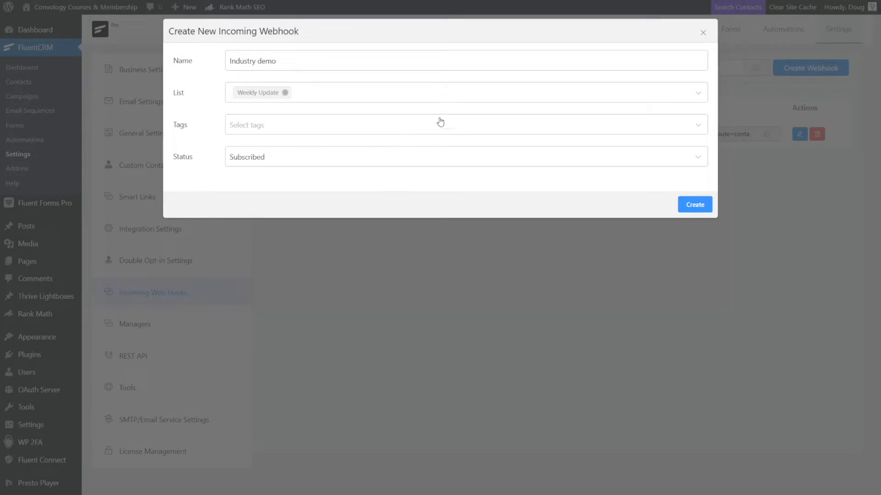
pyautogui.moveTo(668, 210)
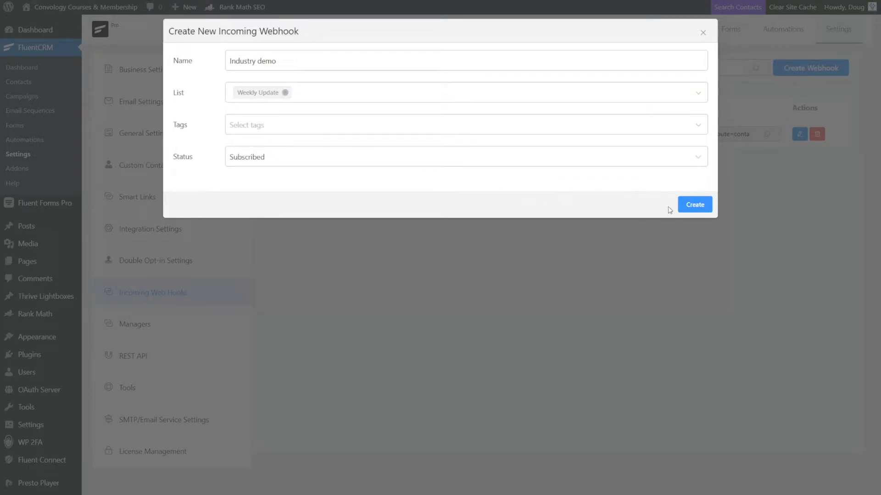
pyautogui.click(694, 203)
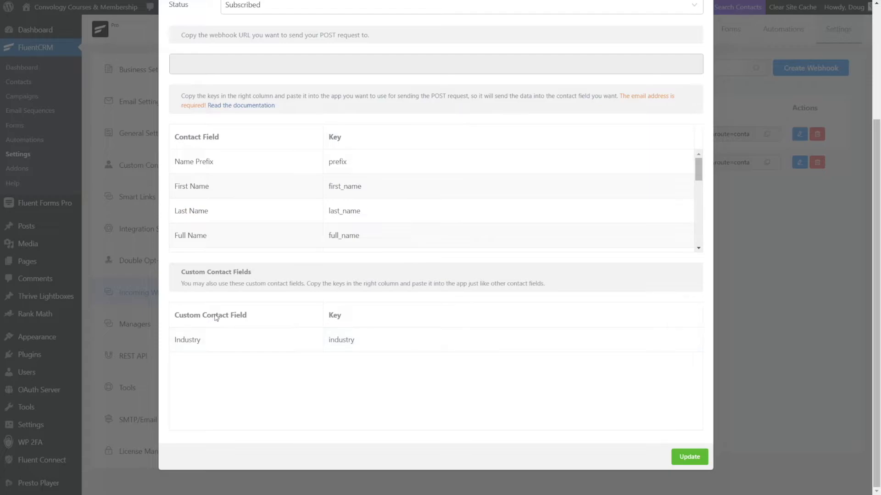
pyautogui.doubleClick(341, 340)
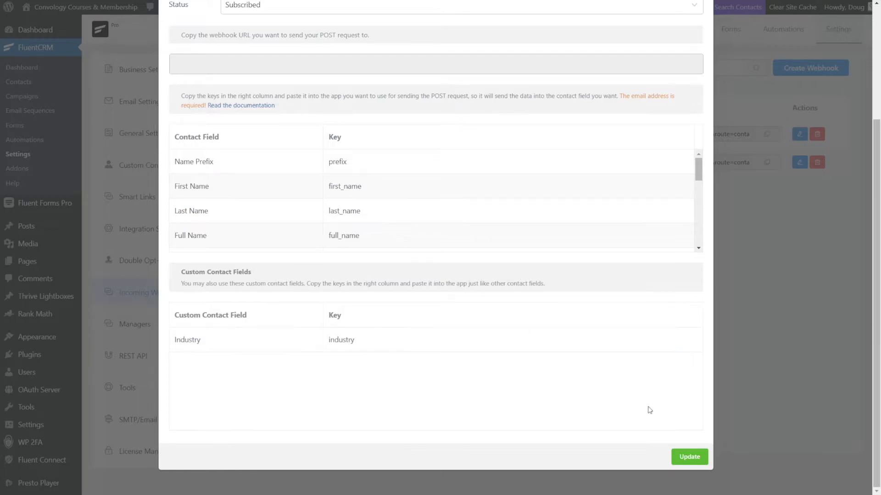
pyautogui.click(689, 457)
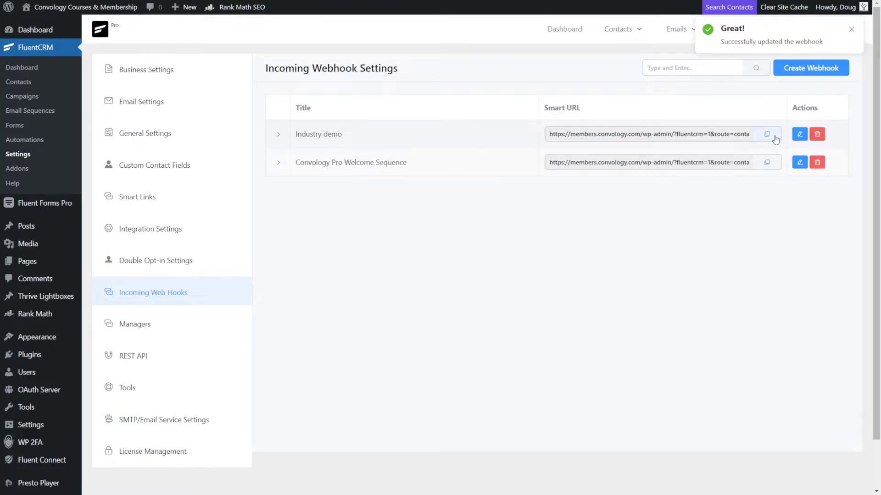
pyautogui.click(766, 133)
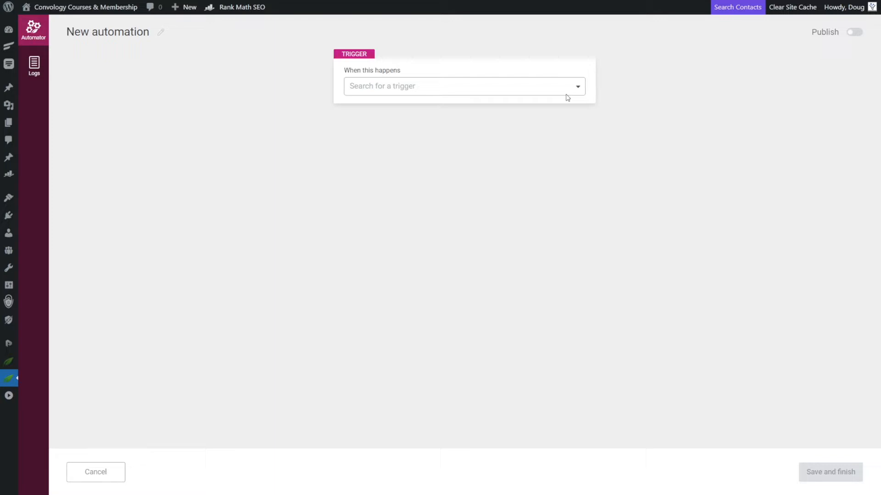
# Set a Form submit trigger for form-mapping-test, add a FluentCRM add-user action, then delete it.
pyautogui.click(460, 86)
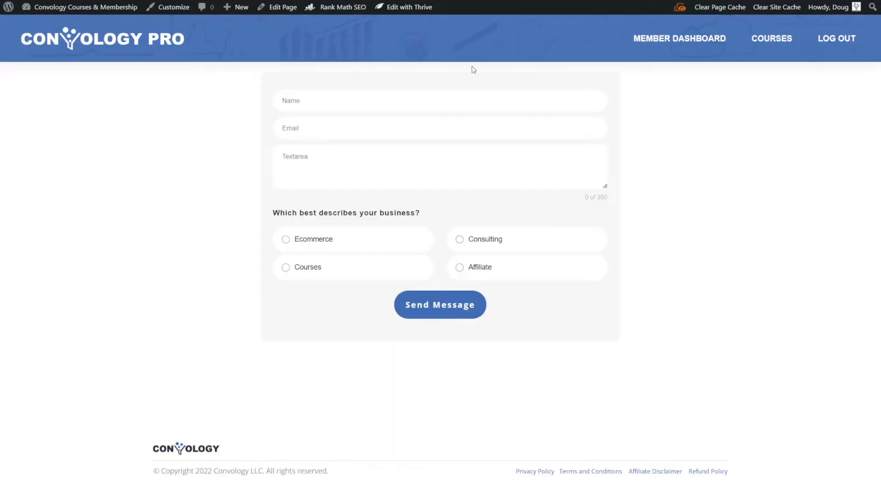
pyautogui.moveTo(442, 230)
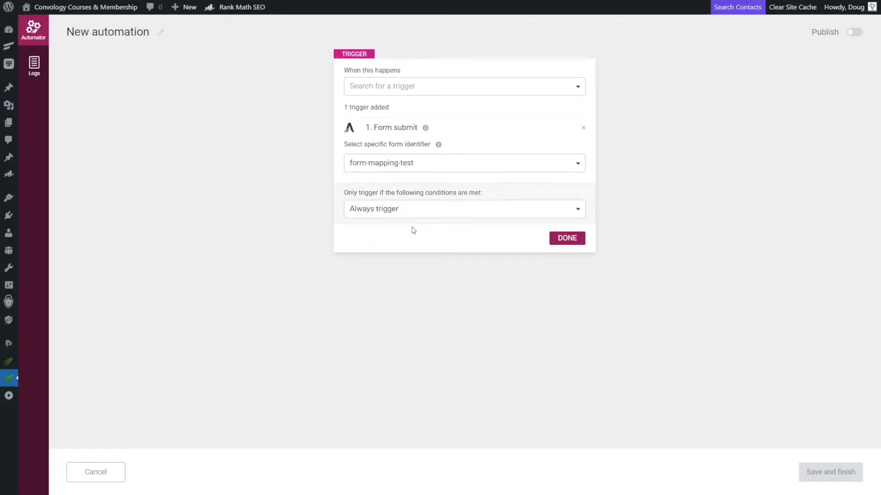
pyautogui.click(566, 238)
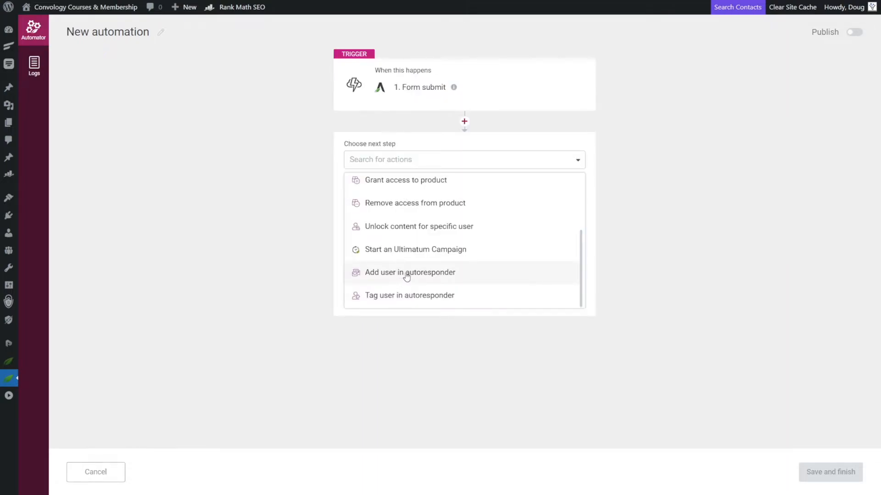
pyautogui.click(410, 272)
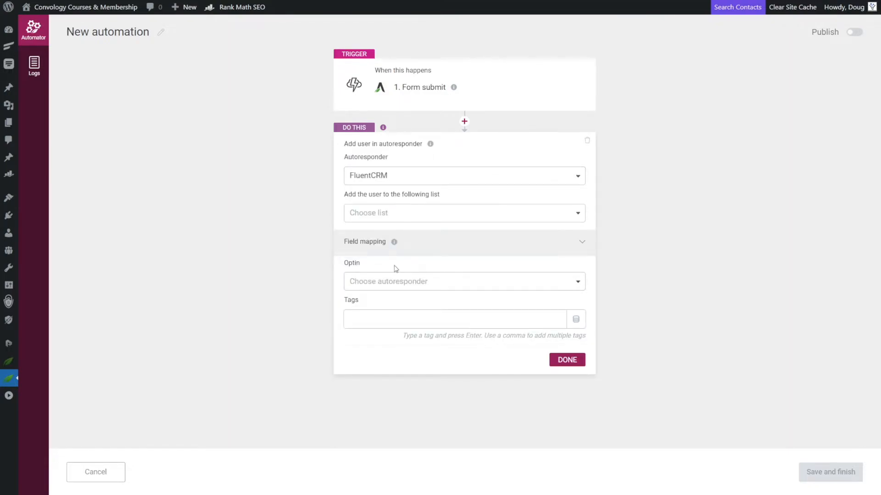
pyautogui.click(401, 267)
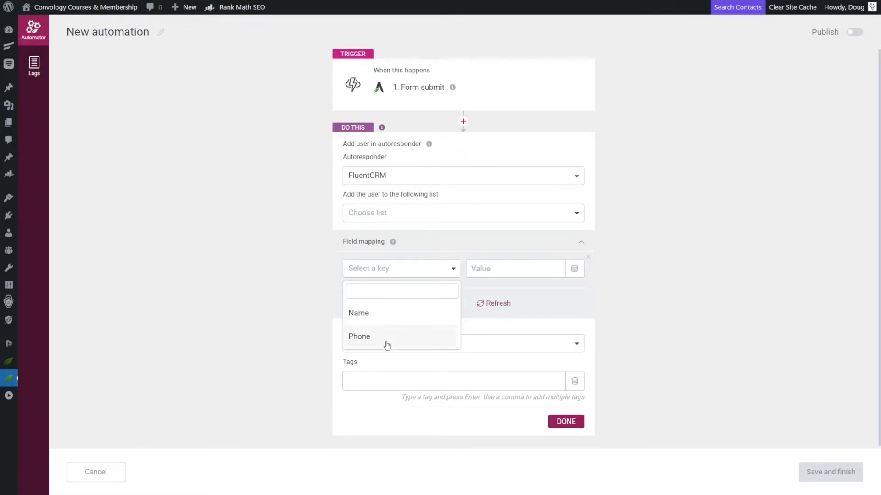
pyautogui.moveTo(402, 306)
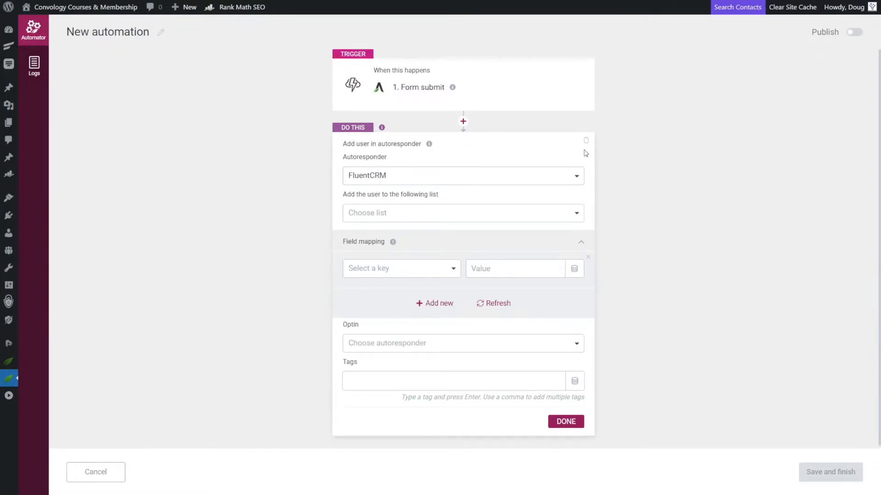
pyautogui.click(586, 140)
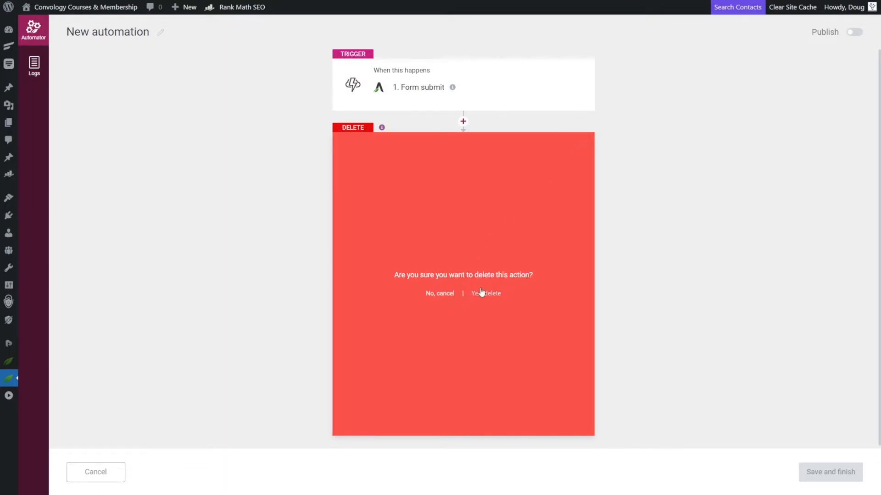
# Replace the action with a Send webhook POST in FORM format with key industry.
pyautogui.click(486, 292)
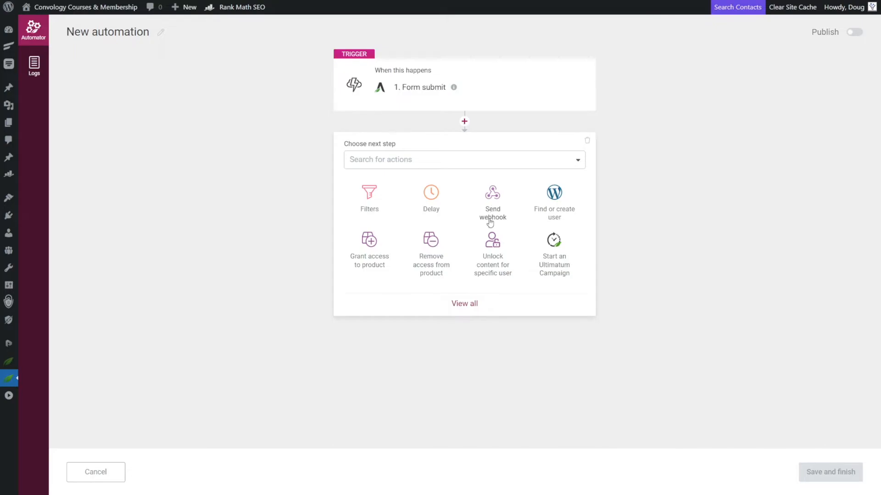
pyautogui.click(492, 197)
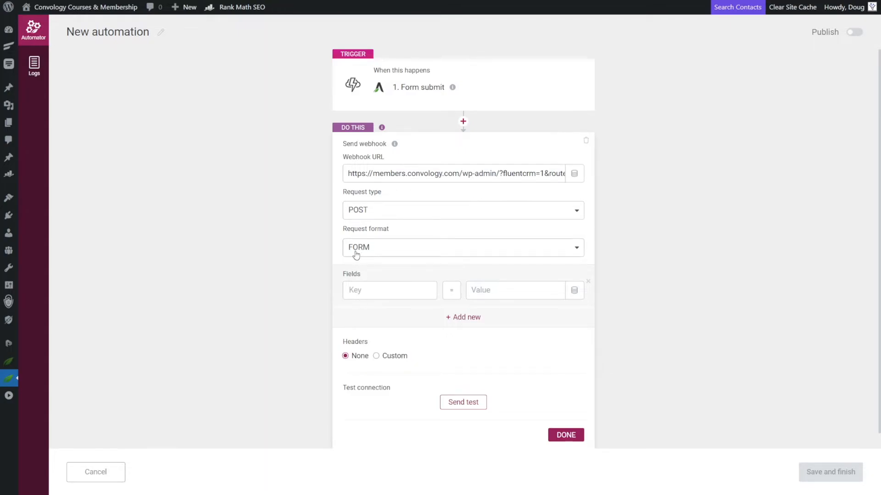
pyautogui.click(390, 290)
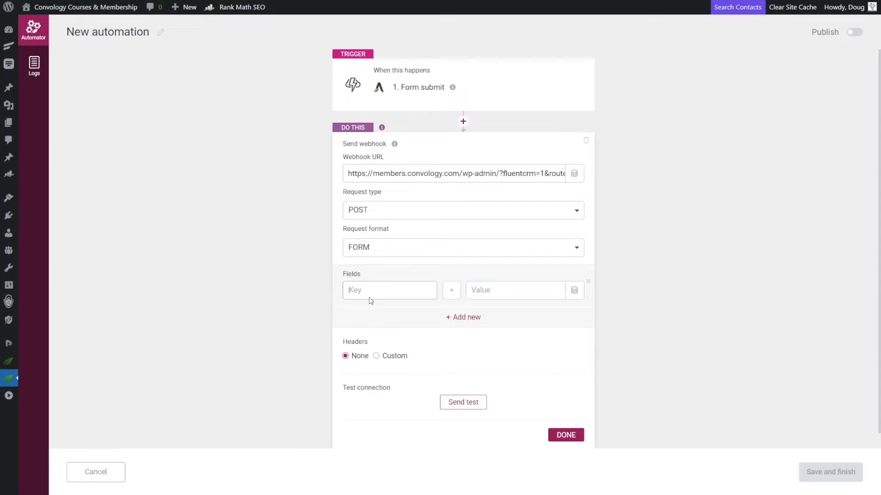
pyautogui.write('industry')
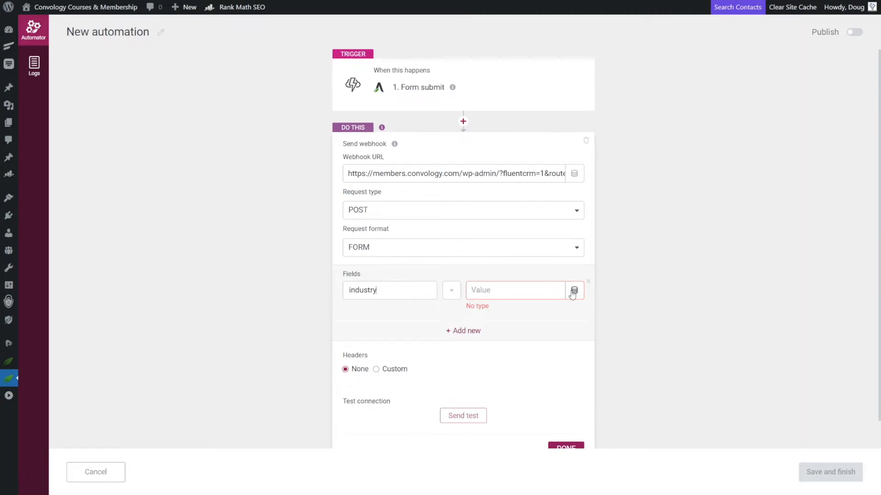
# Set the industry value to the form's mapping_radio_234 answer via dynamic data.
pyautogui.click(574, 290)
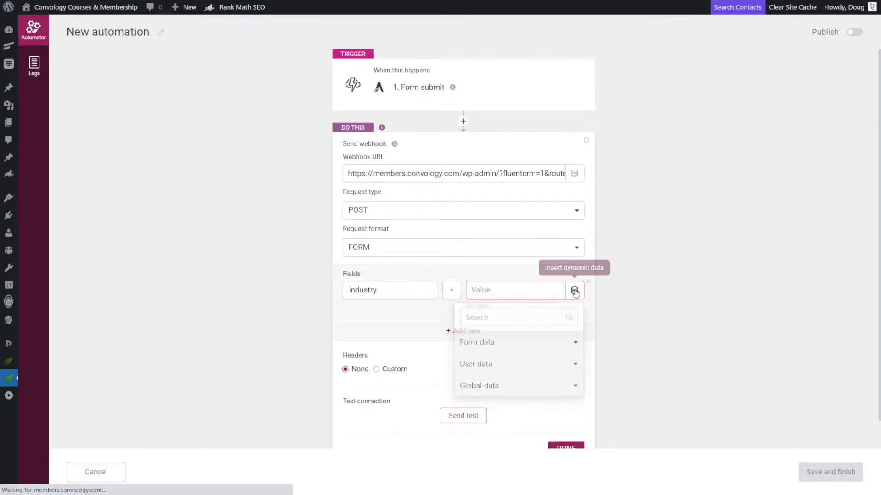
pyautogui.click(476, 343)
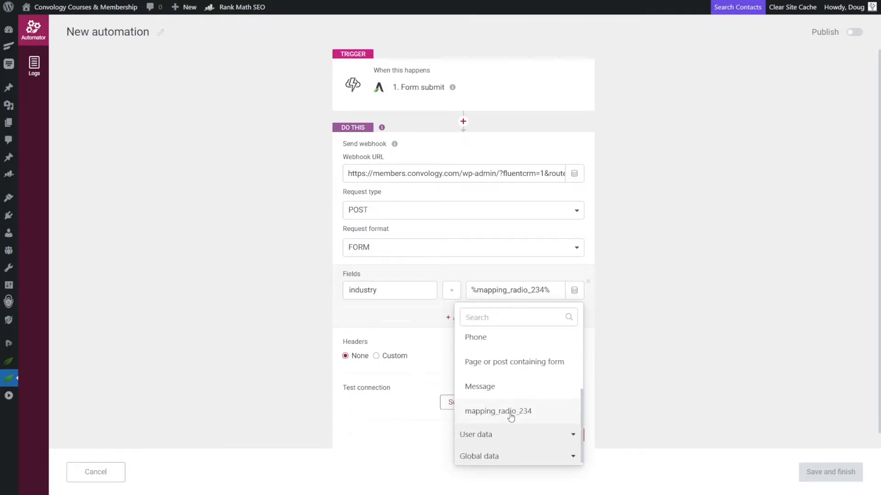
pyautogui.click(498, 411)
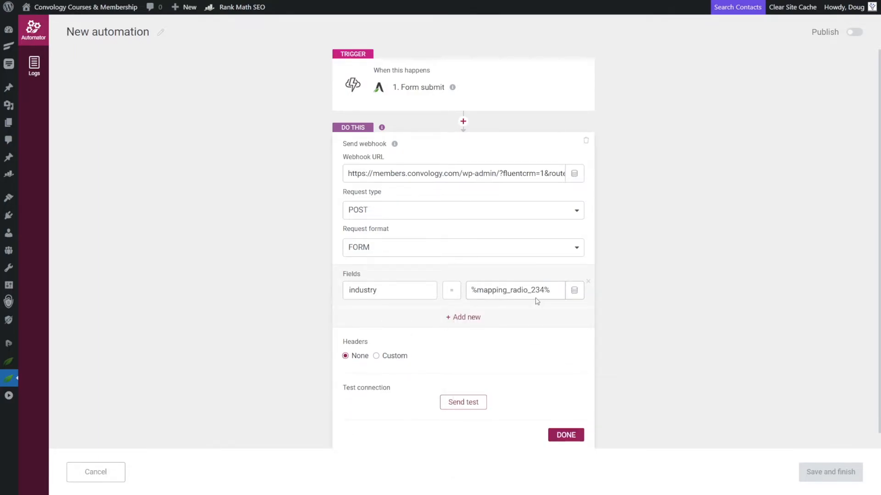
pyautogui.click(565, 434)
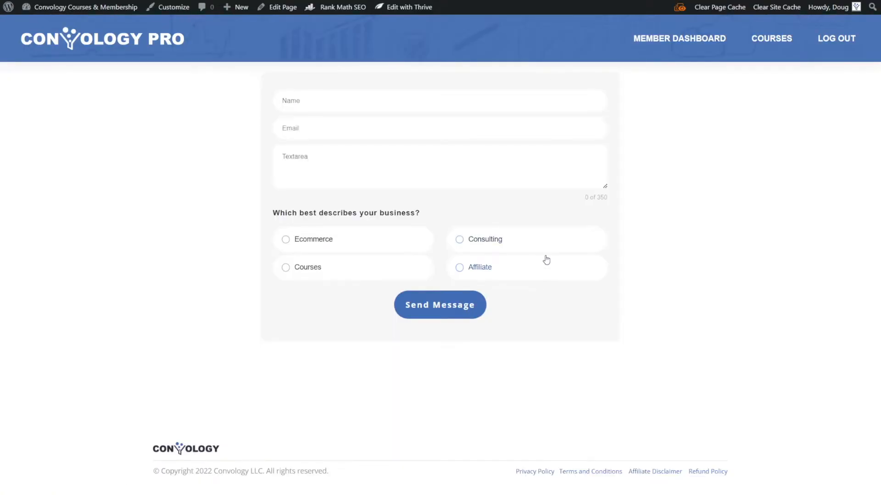
pyautogui.moveTo(397, 76)
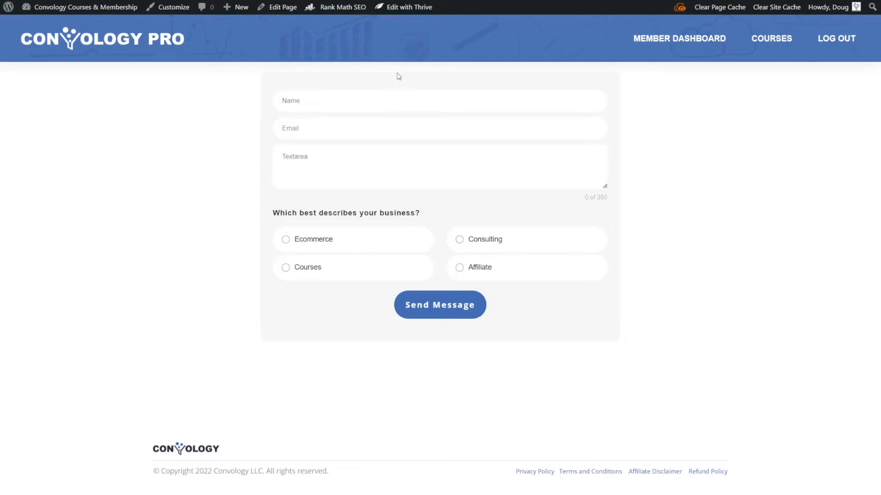
pyautogui.moveTo(305, 129)
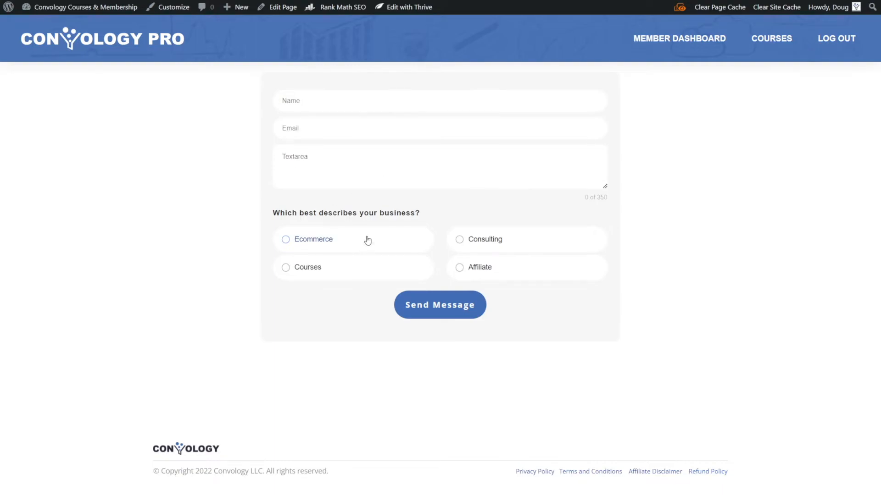
pyautogui.moveTo(382, 229)
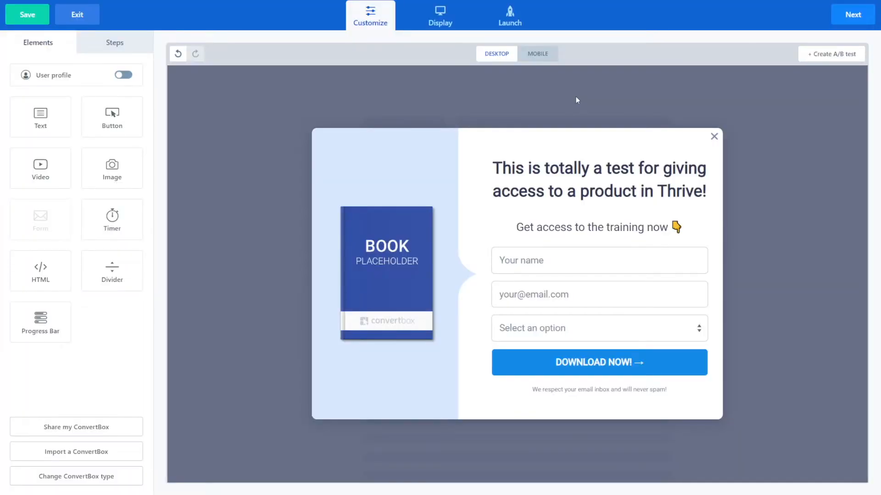
# Open the popup signup form's field settings and edit its dropdown option field.
pyautogui.click(592, 227)
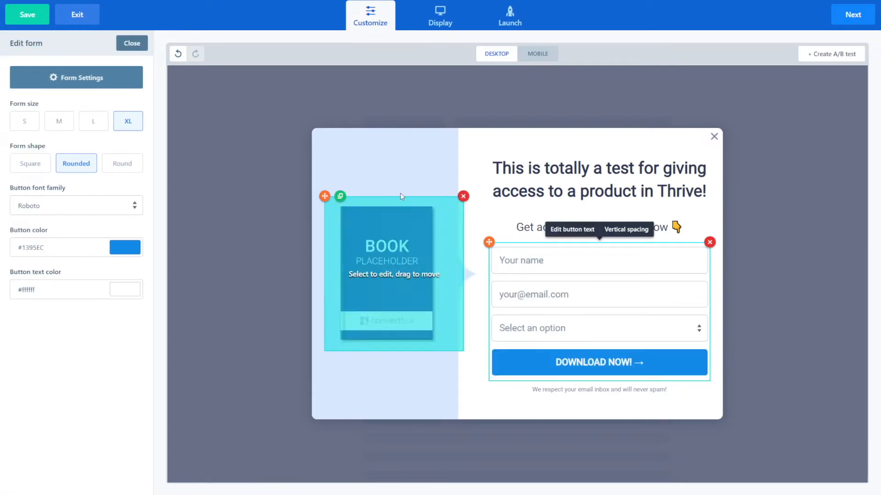
pyautogui.click(76, 77)
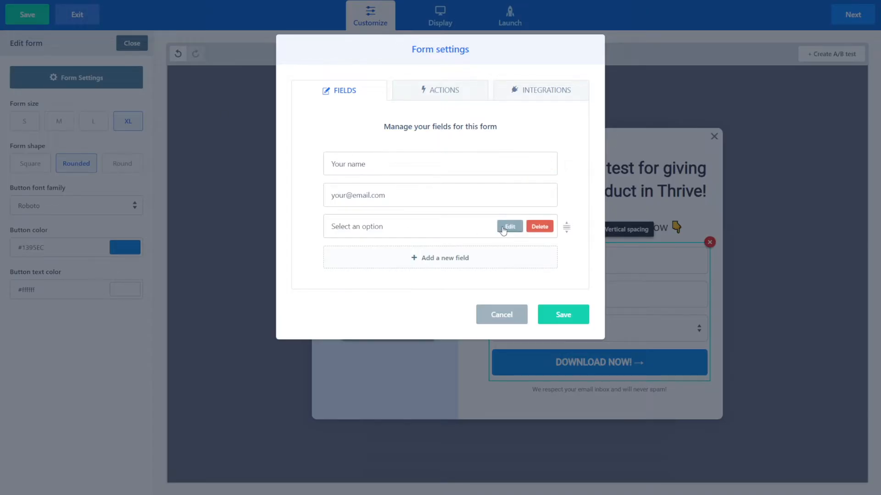
pyautogui.click(509, 227)
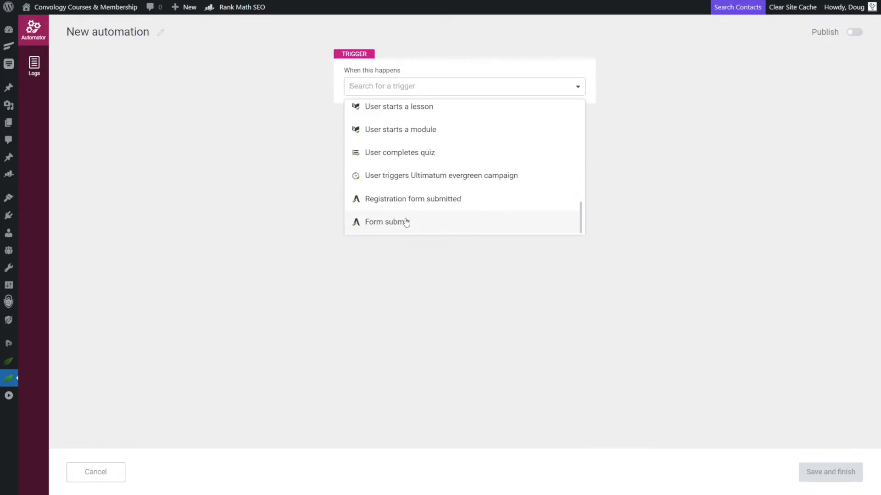
# Set an Incoming webhook trigger and copy its webhook URL.
pyautogui.scroll(-3)
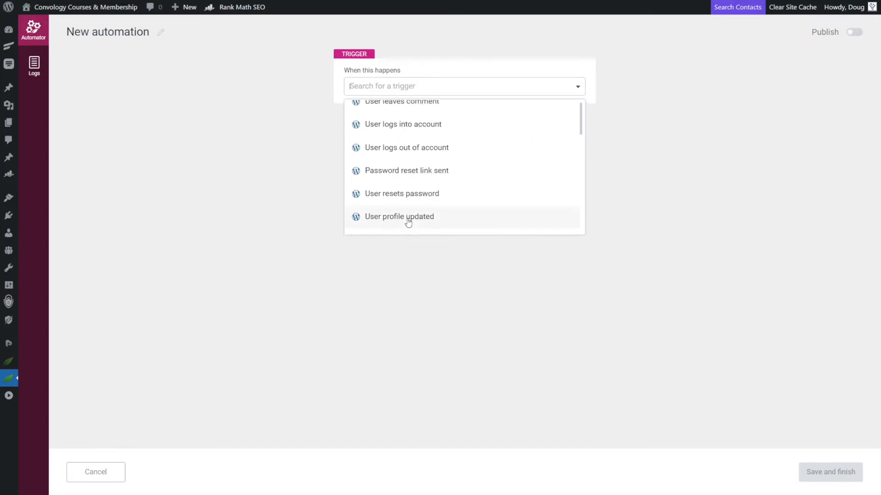
pyautogui.click(408, 216)
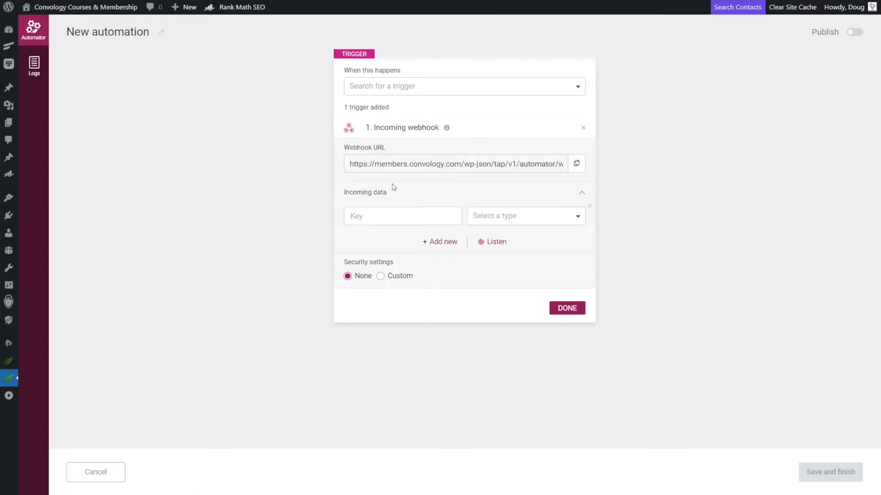
pyautogui.moveTo(398, 202)
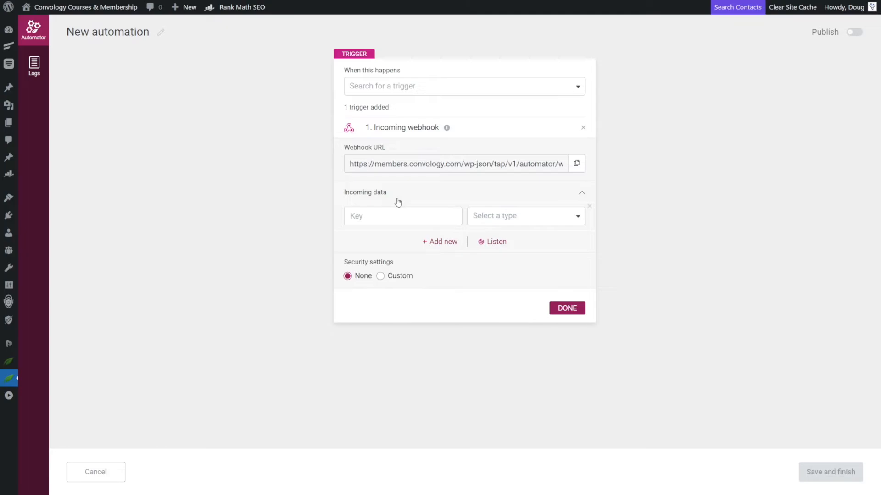
pyautogui.moveTo(595, 162)
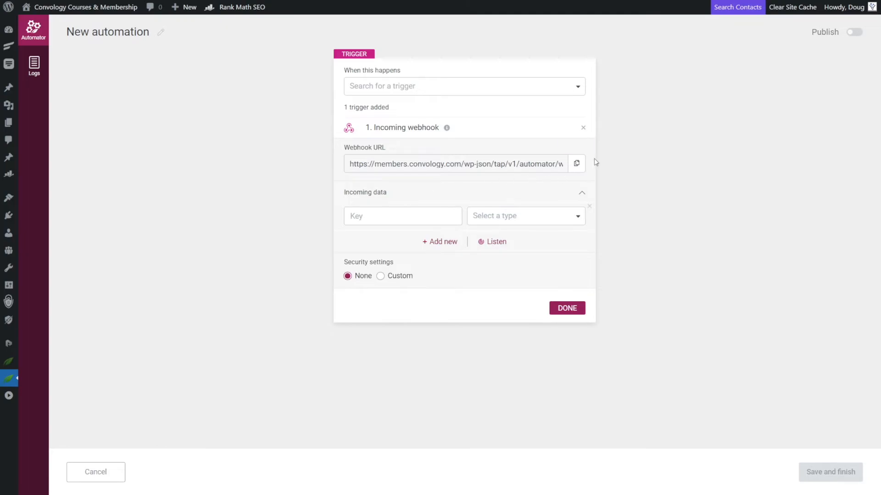
pyautogui.click(576, 164)
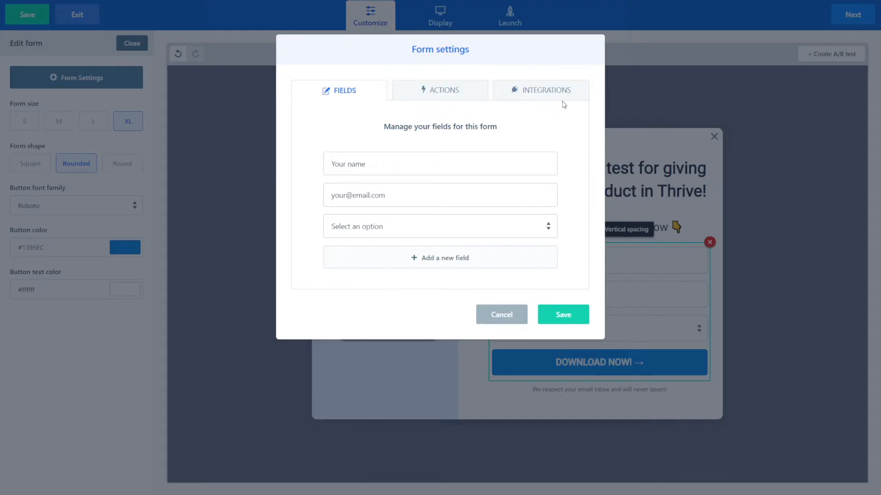
# Add a ConvertBox Webhooks integration pointing at the Thrive Automator webhook URL.
pyautogui.click(540, 90)
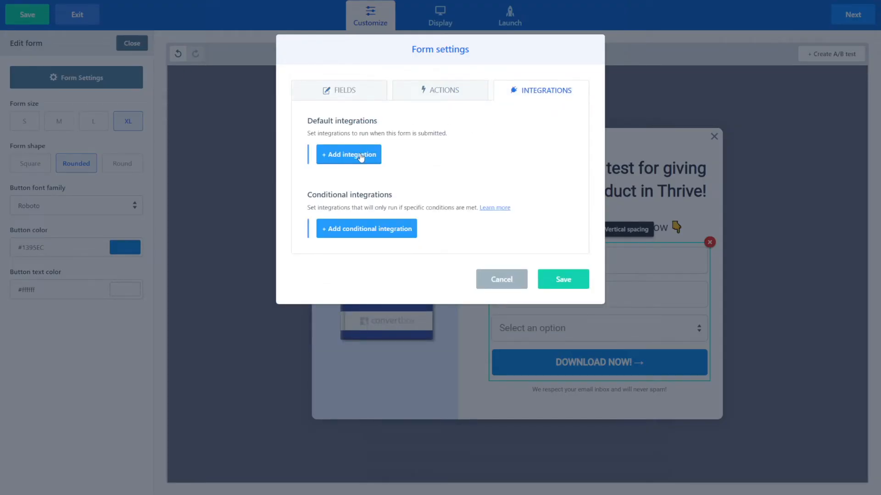
pyautogui.click(348, 154)
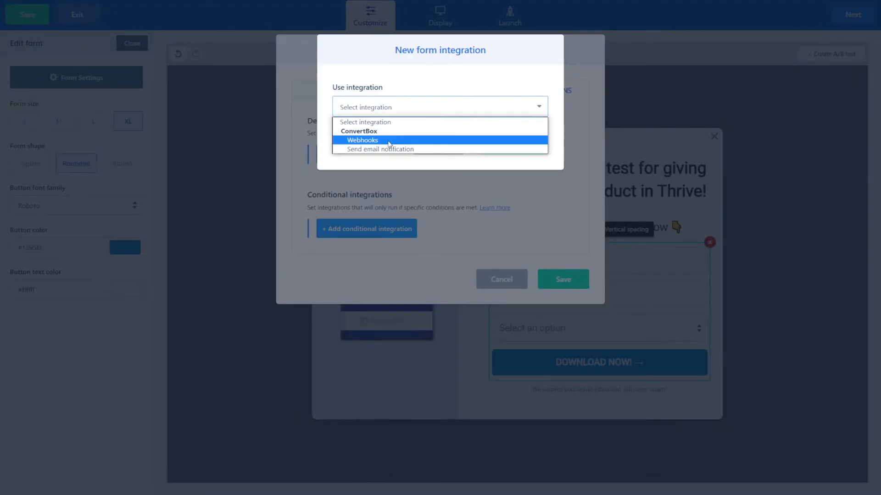
pyautogui.click(362, 140)
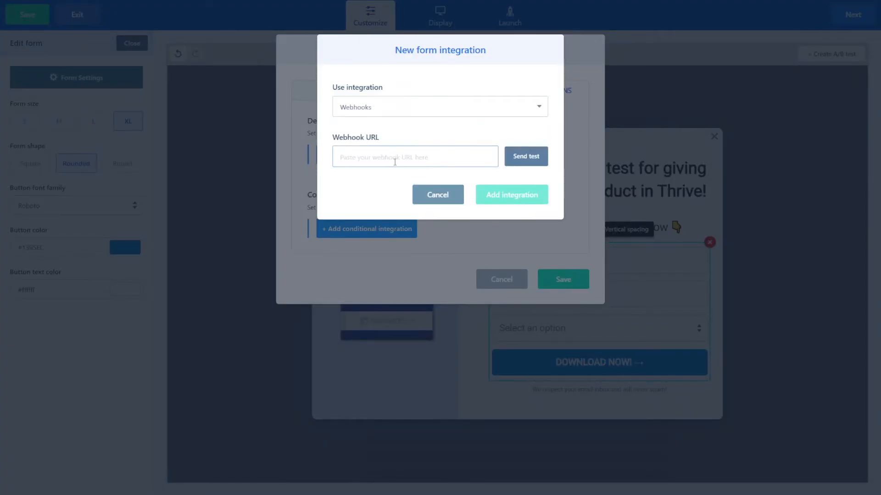
pyautogui.write('https://members.convology.com/wp-json/tap/v1/automator/w')
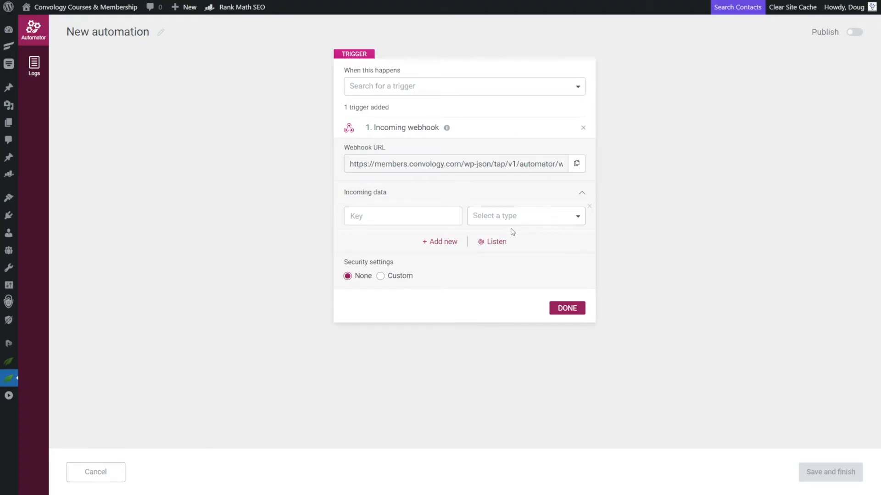
# Send a ConvertBox test to the webhook, type the email key as Email and finish the trigger.
pyautogui.click(496, 242)
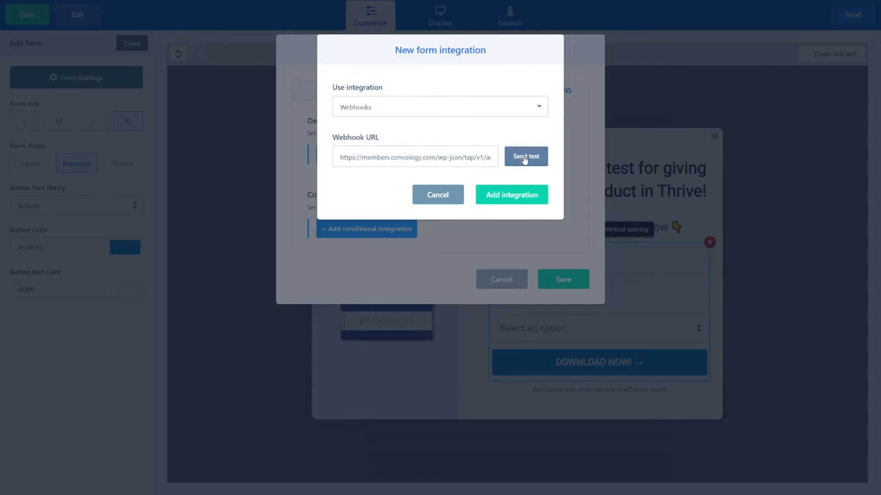
pyautogui.click(525, 156)
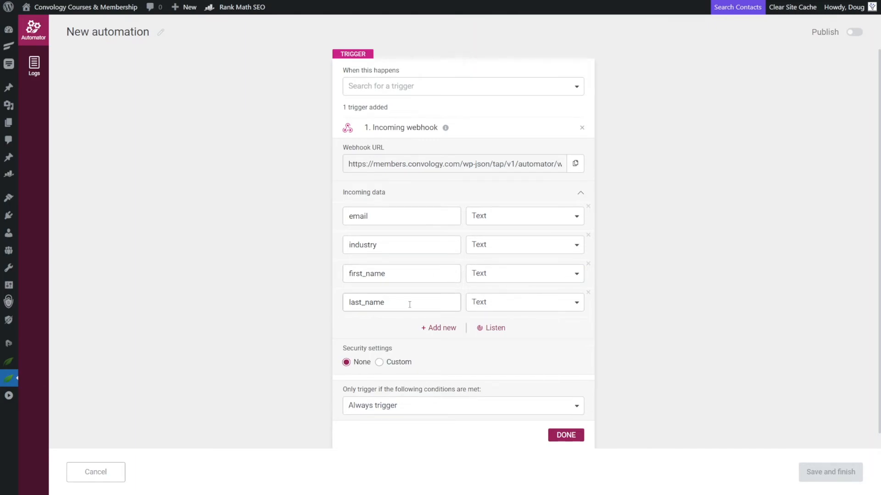
pyautogui.moveTo(393, 248)
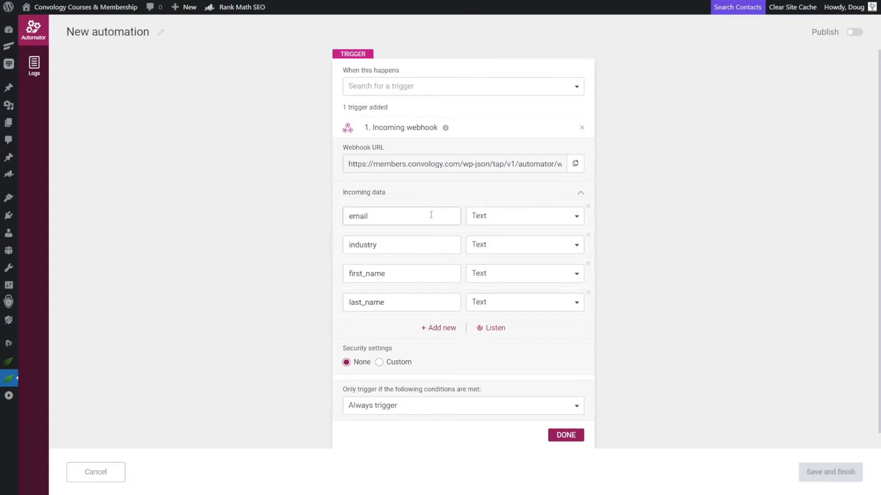
pyautogui.click(523, 215)
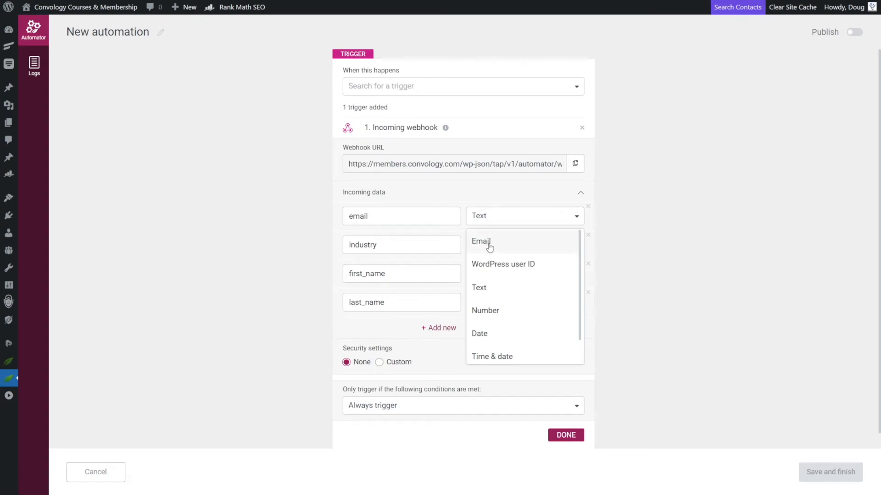
pyautogui.click(481, 241)
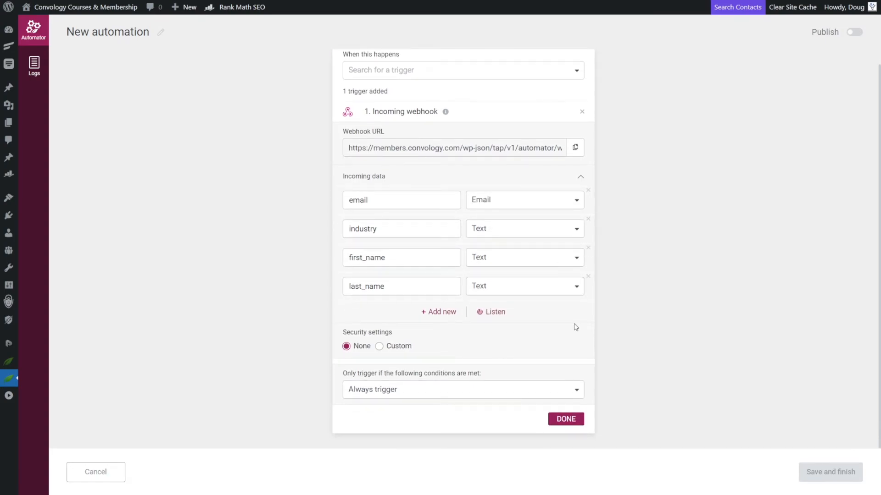
pyautogui.click(565, 419)
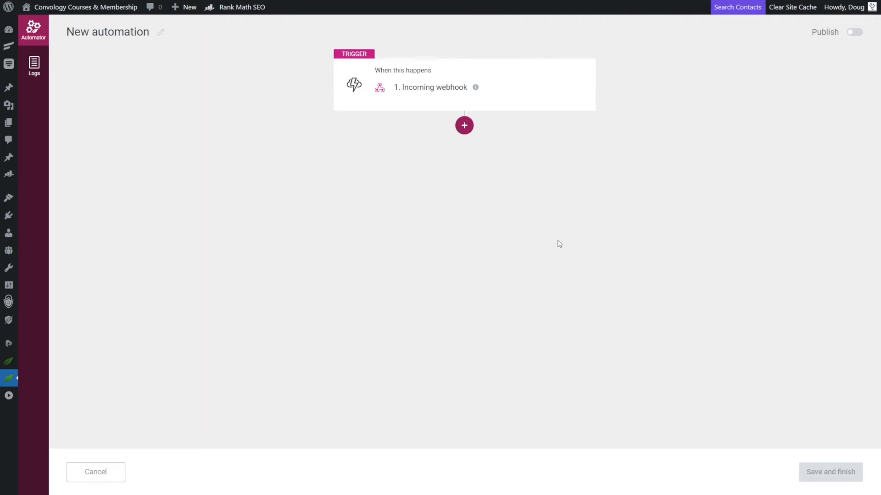
pyautogui.click(463, 125)
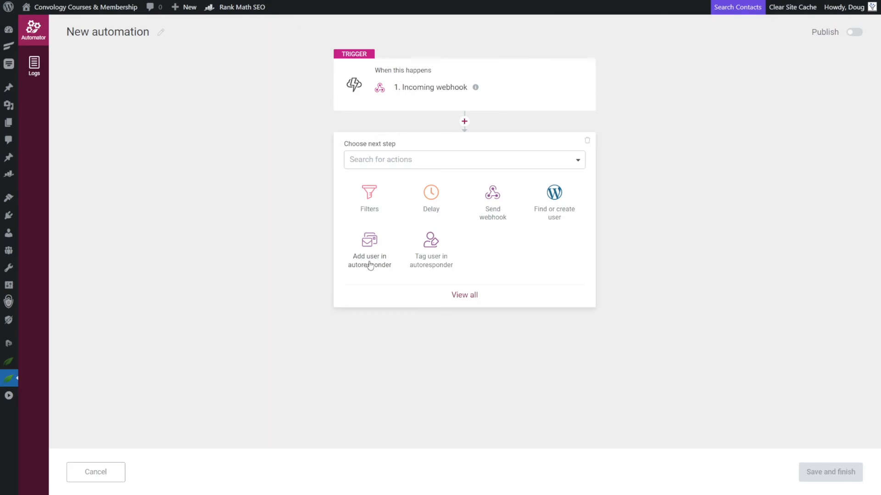
pyautogui.click(369, 250)
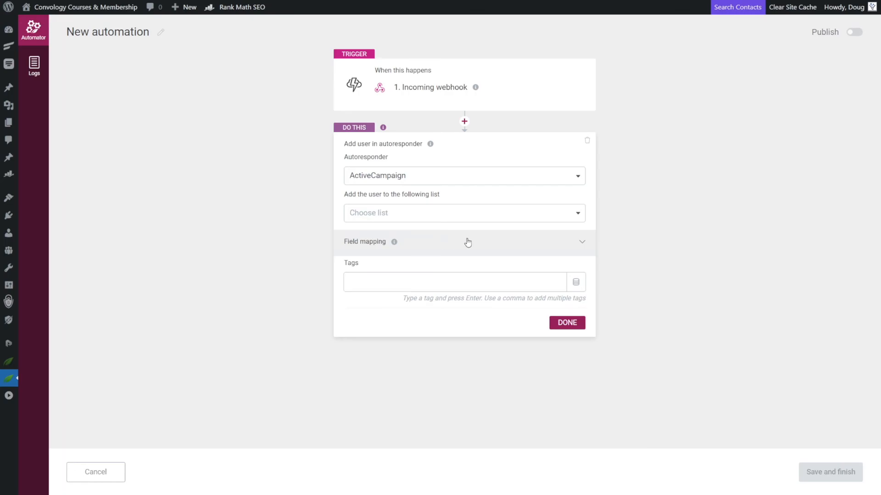
pyautogui.click(468, 242)
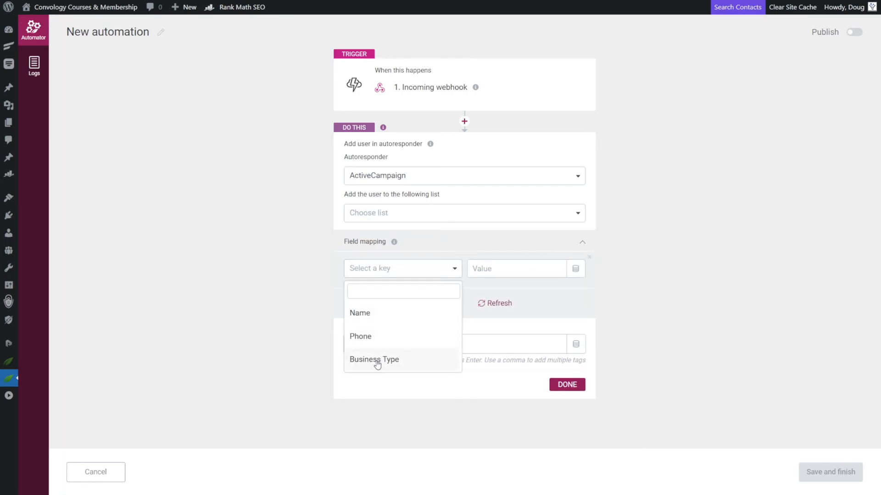
pyautogui.click(375, 360)
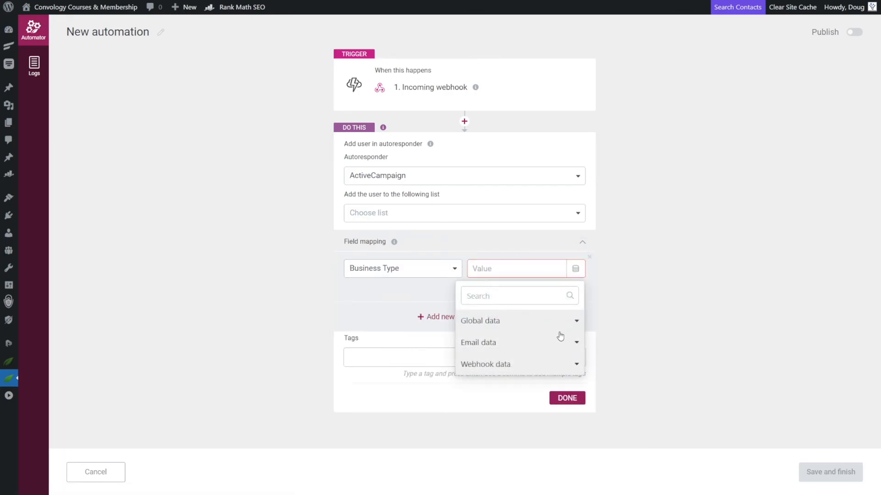
pyautogui.moveTo(533, 376)
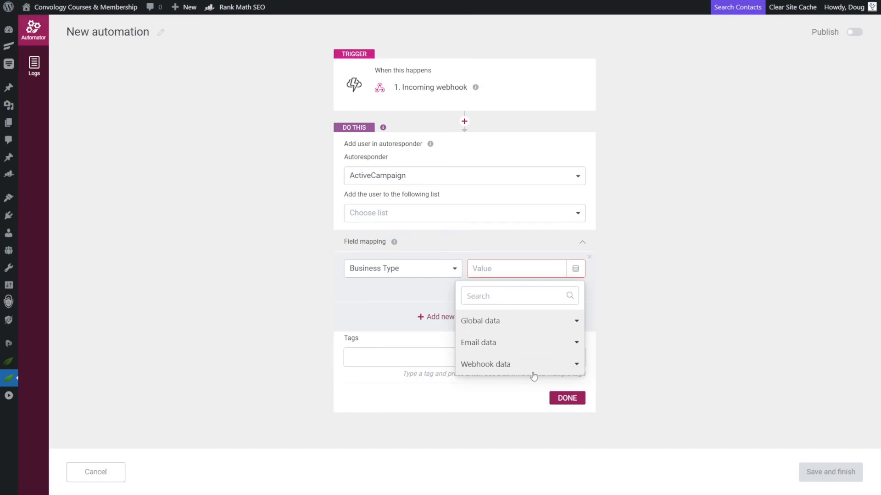
pyautogui.click(486, 364)
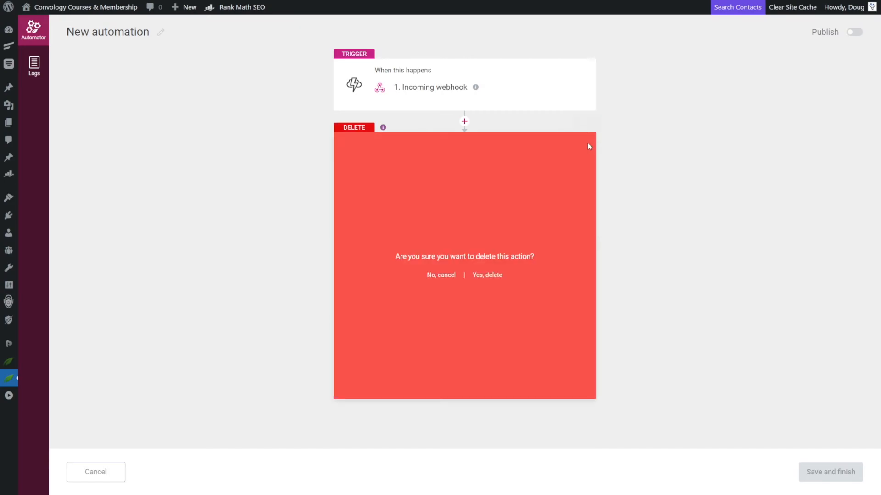
pyautogui.click(487, 275)
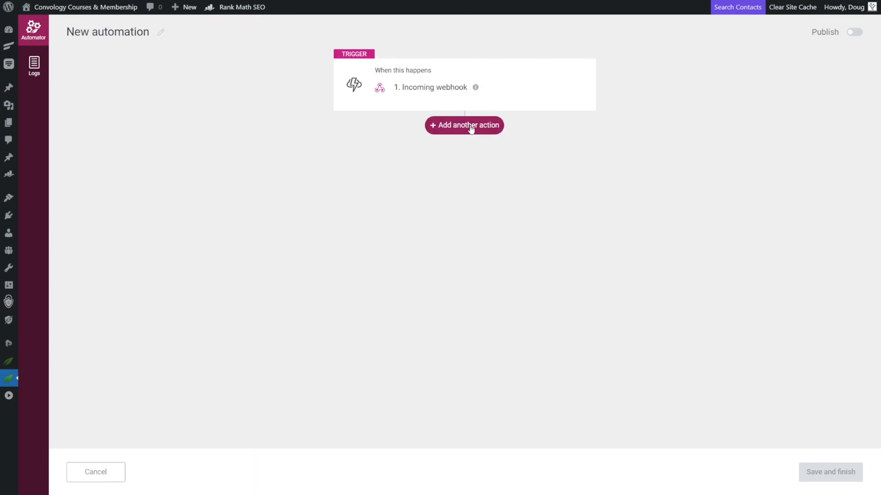
# Add a Send webhook action posting key 'industry' with the incoming Webhook data Industry value.
pyautogui.click(463, 125)
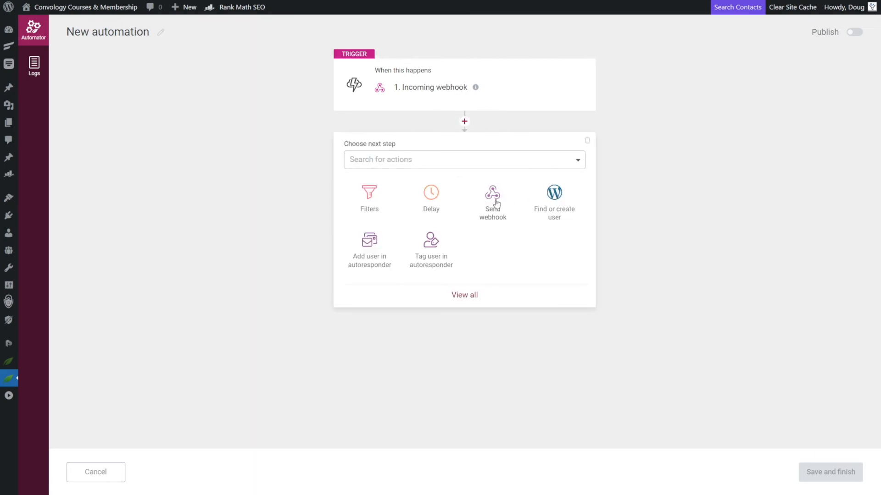
pyautogui.click(493, 200)
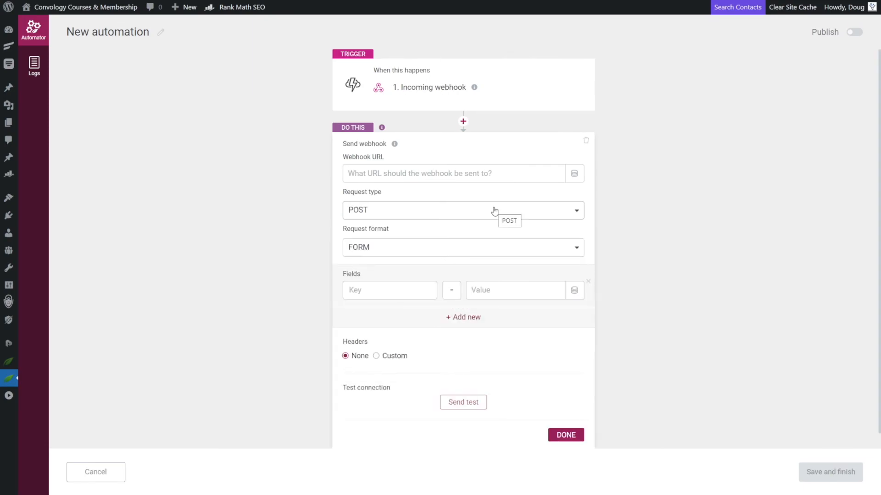
pyautogui.moveTo(375, 285)
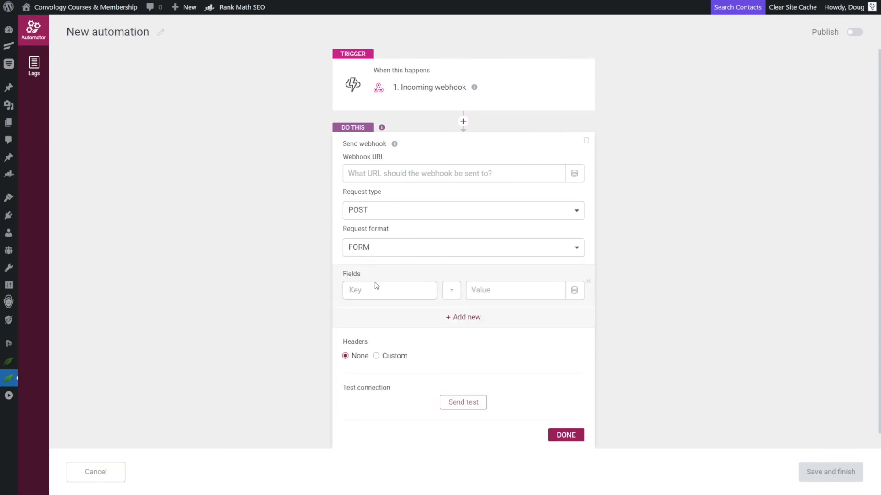
pyautogui.write('industry')
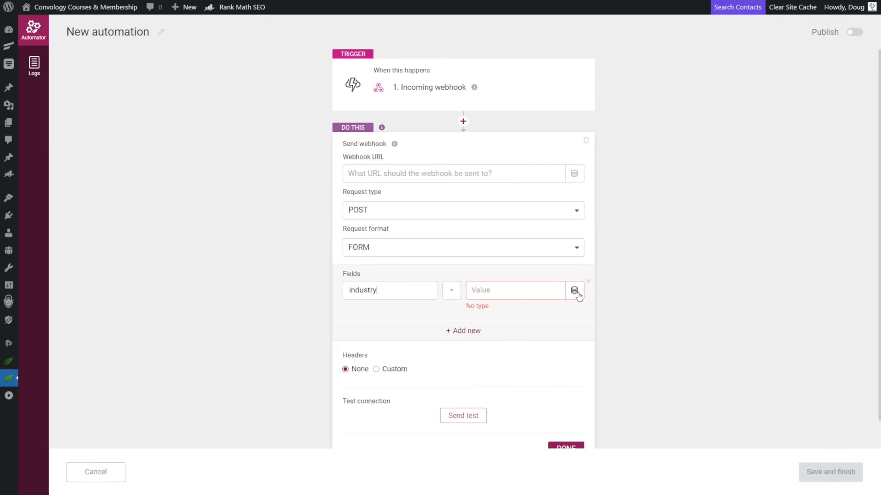
pyautogui.click(574, 291)
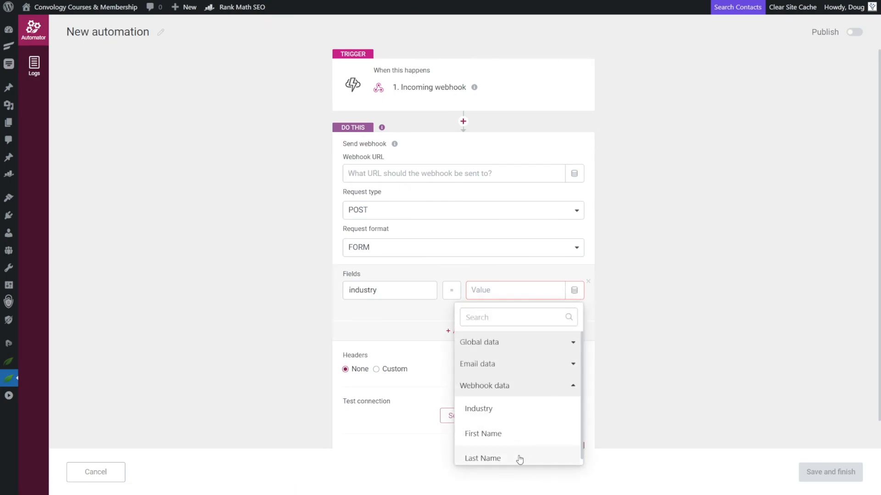
pyautogui.click(482, 458)
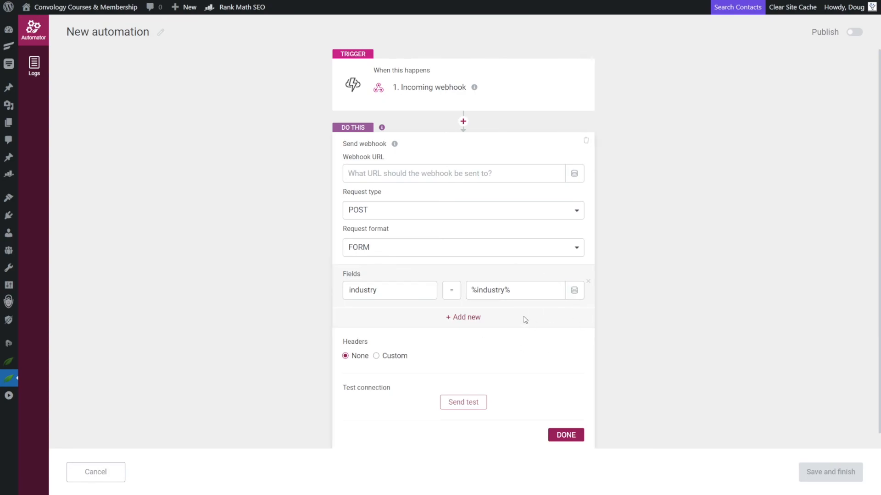
pyautogui.click(566, 435)
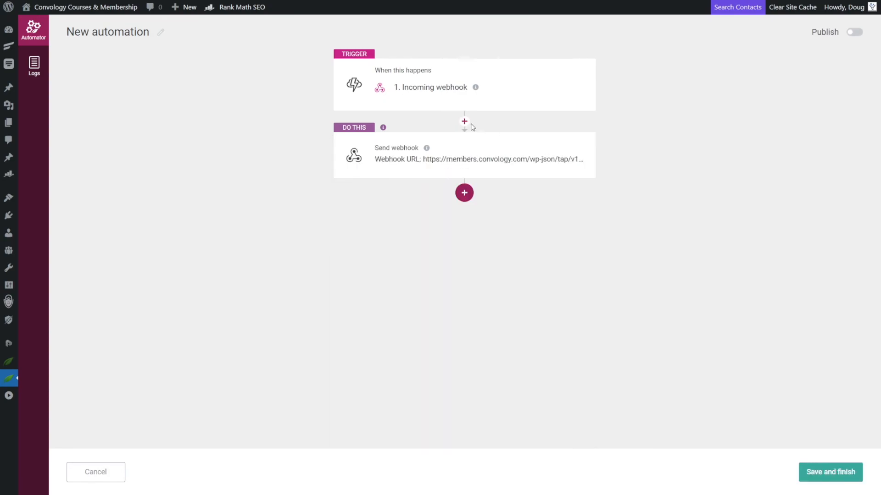
pyautogui.click(464, 121)
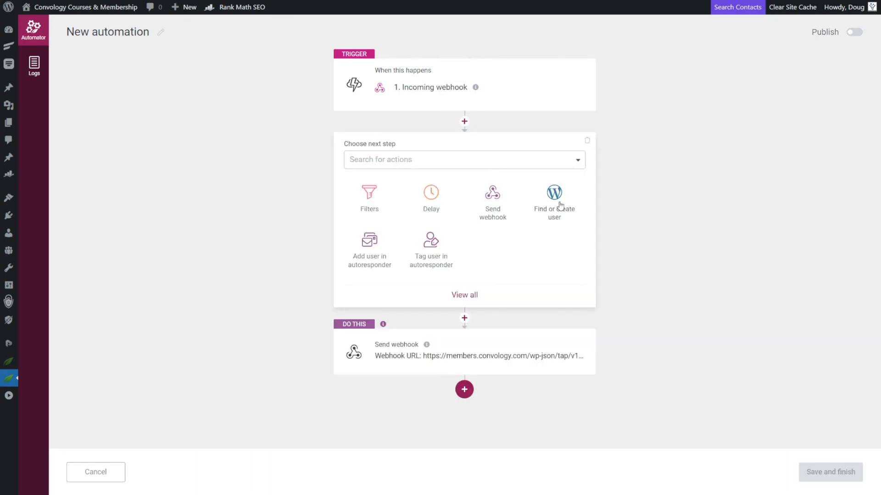